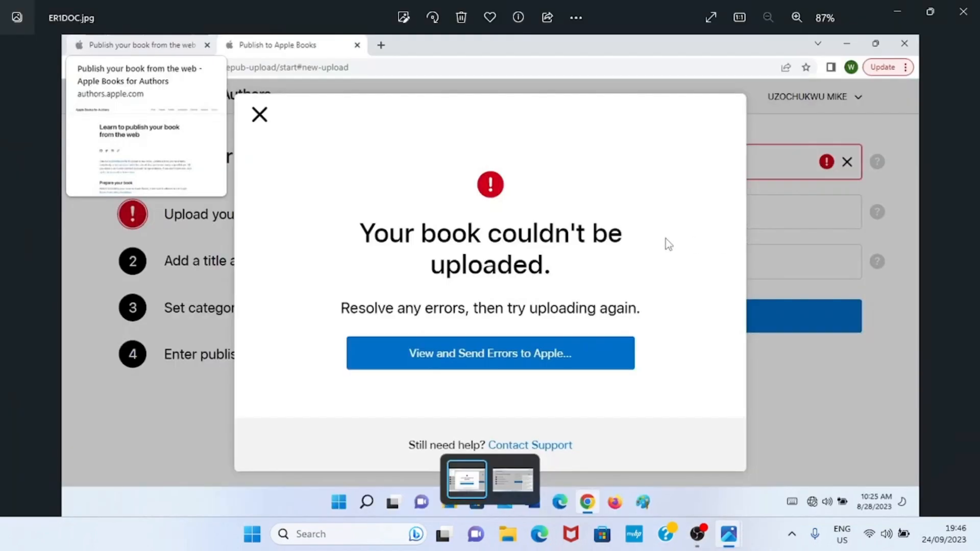
pyautogui.moveTo(631, 247)
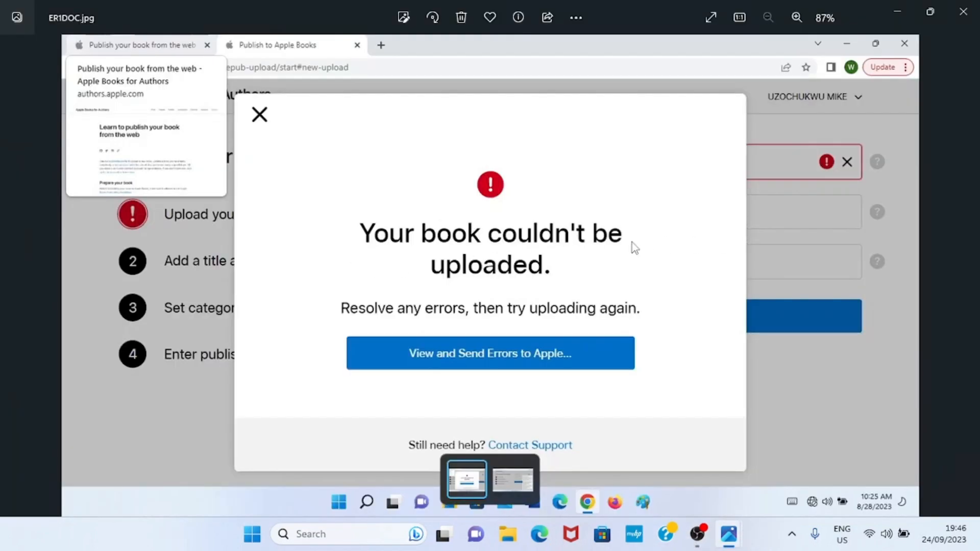
# - Advance the Photos viewer from ER1DOC.jpg to the ER1COVER.jpg cover-error screenshot
pyautogui.click(258, 114)
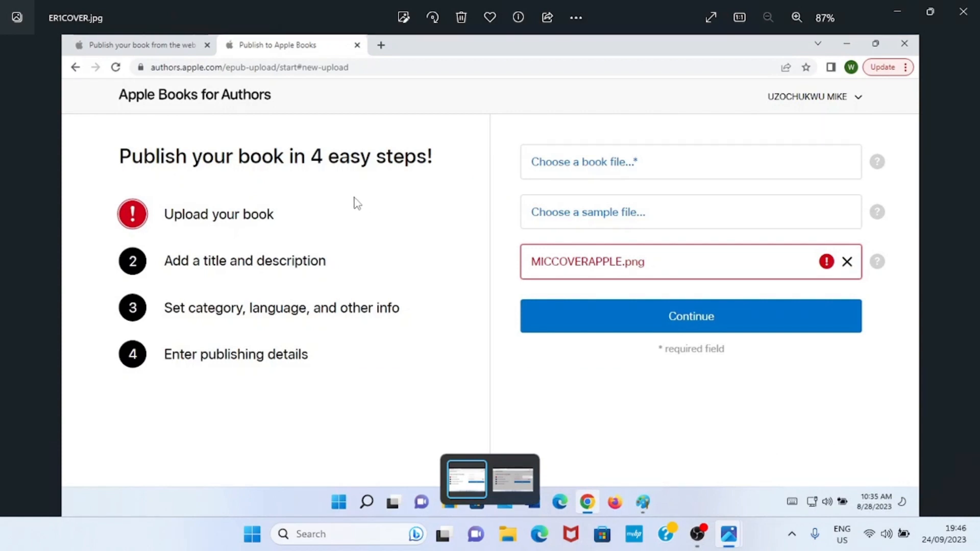
pyautogui.moveTo(363, 199)
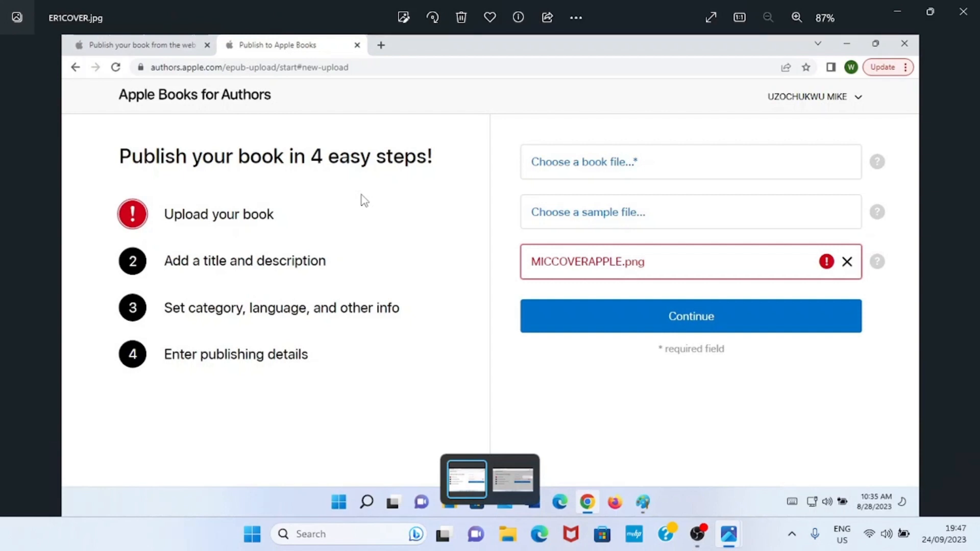
# - Return Photos to the ER1DOC.jpg 'Your book couldn't be uploaded' screenshot
pyautogui.click(691, 316)
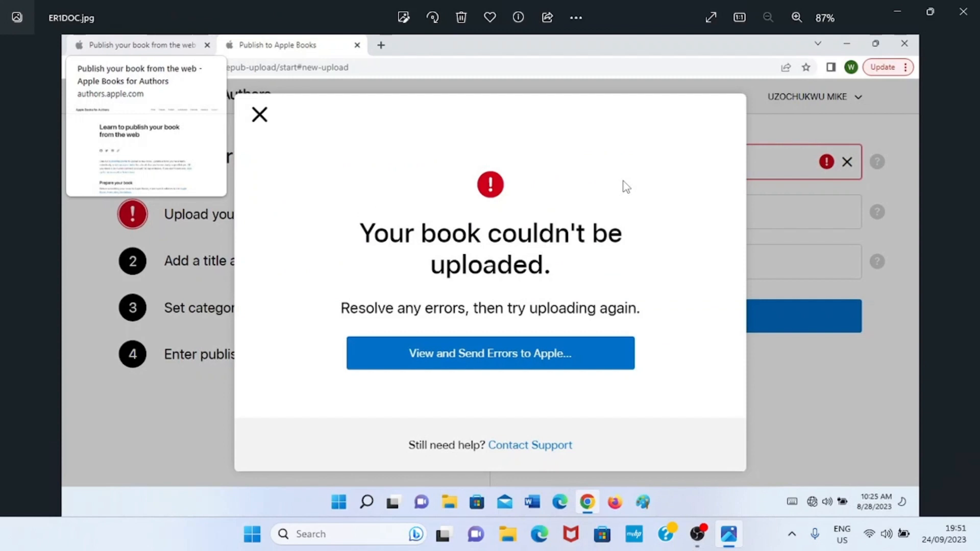
pyautogui.moveTo(474, 175)
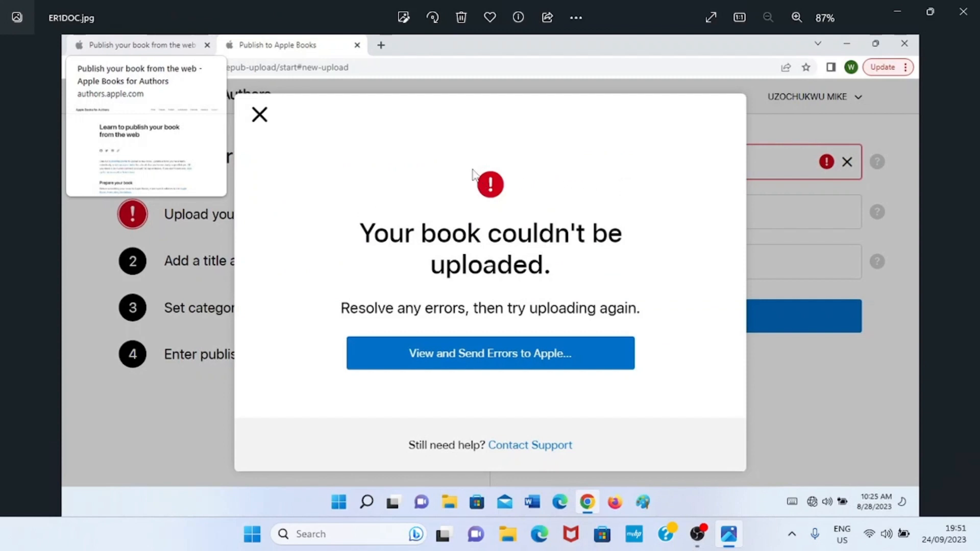
pyautogui.moveTo(429, 269)
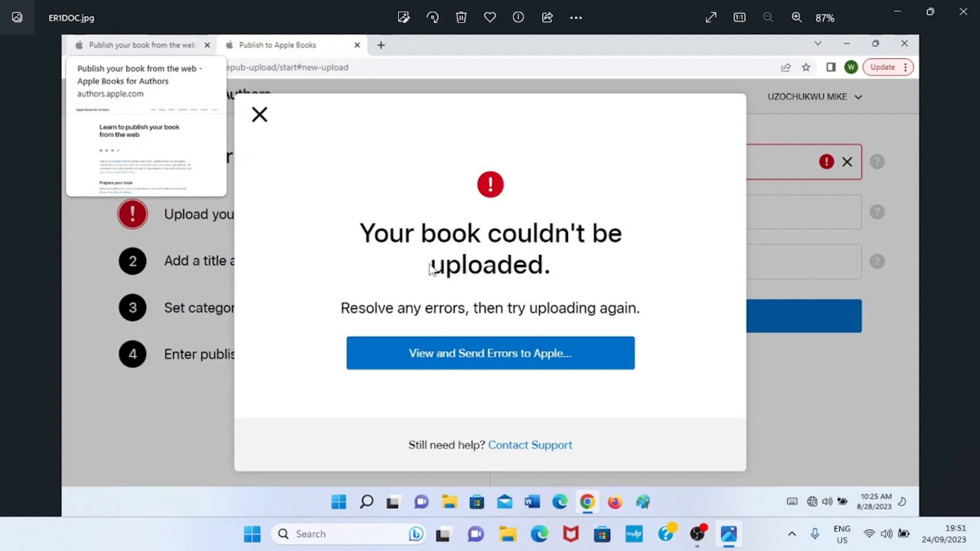
pyautogui.moveTo(610, 234)
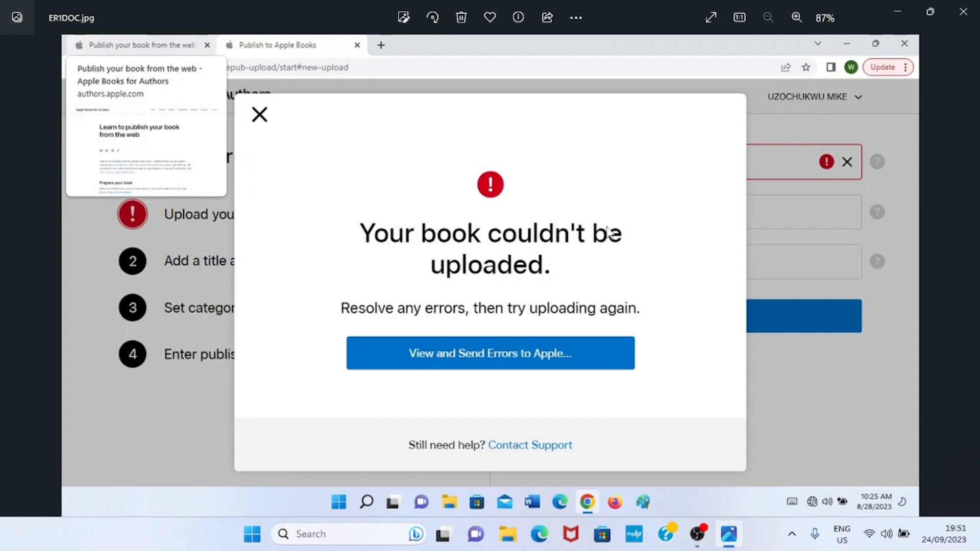
pyautogui.moveTo(433, 318)
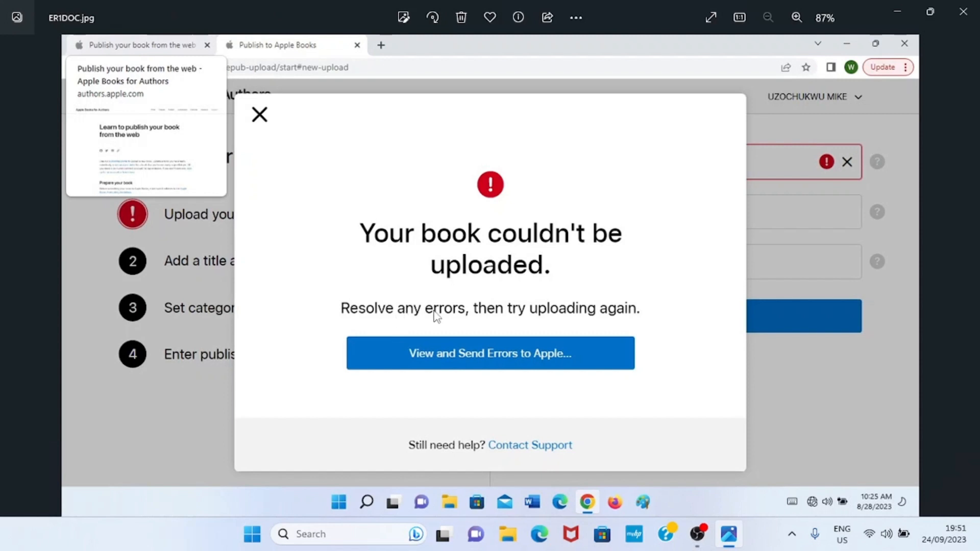
pyautogui.moveTo(556, 320)
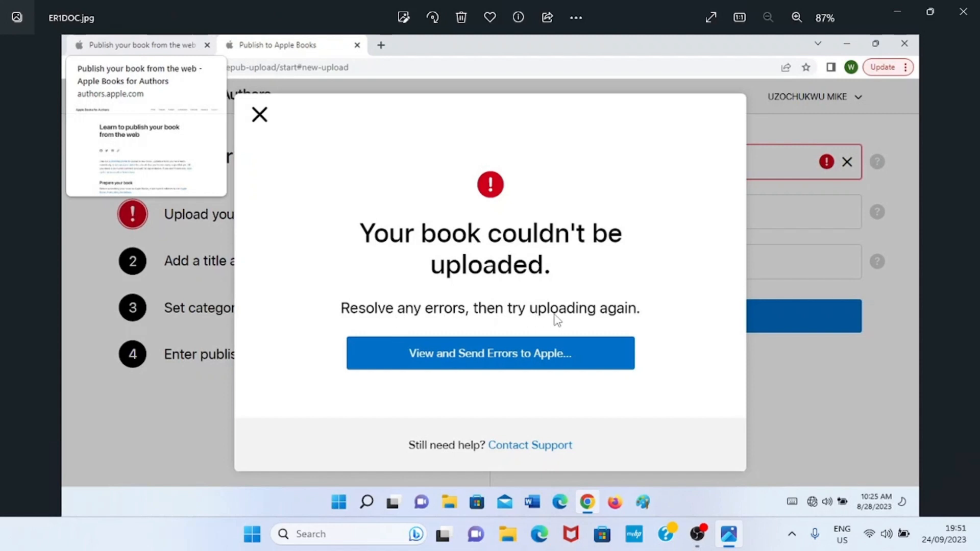
pyautogui.moveTo(594, 324)
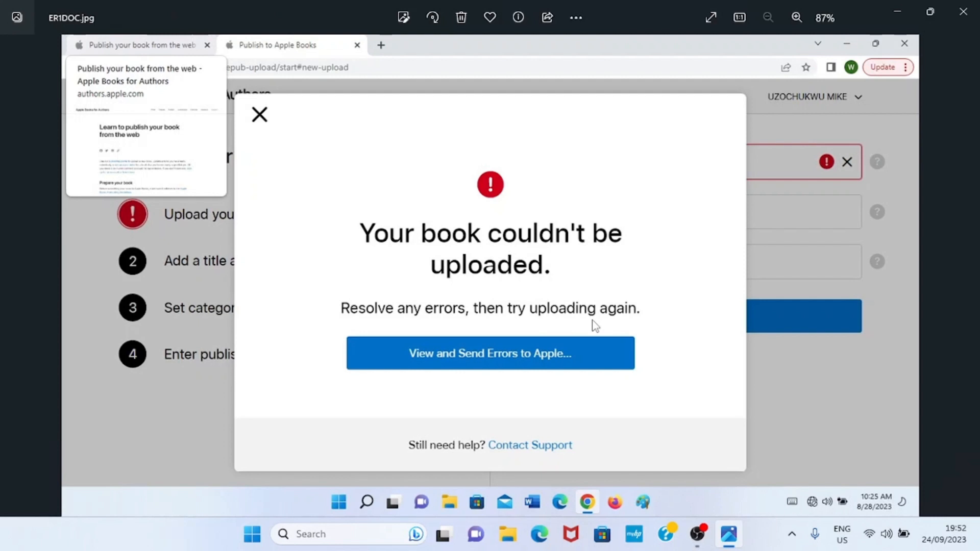
pyautogui.moveTo(456, 371)
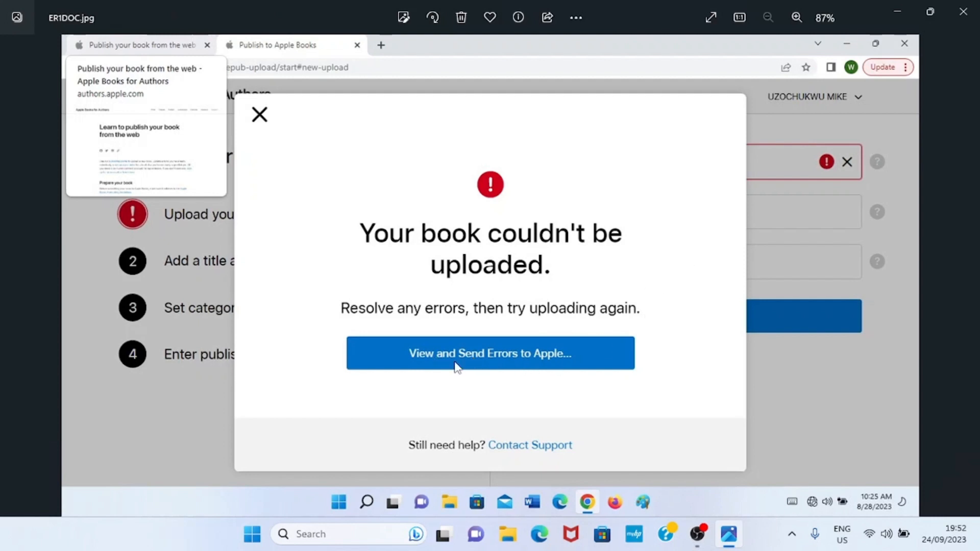
pyautogui.moveTo(568, 369)
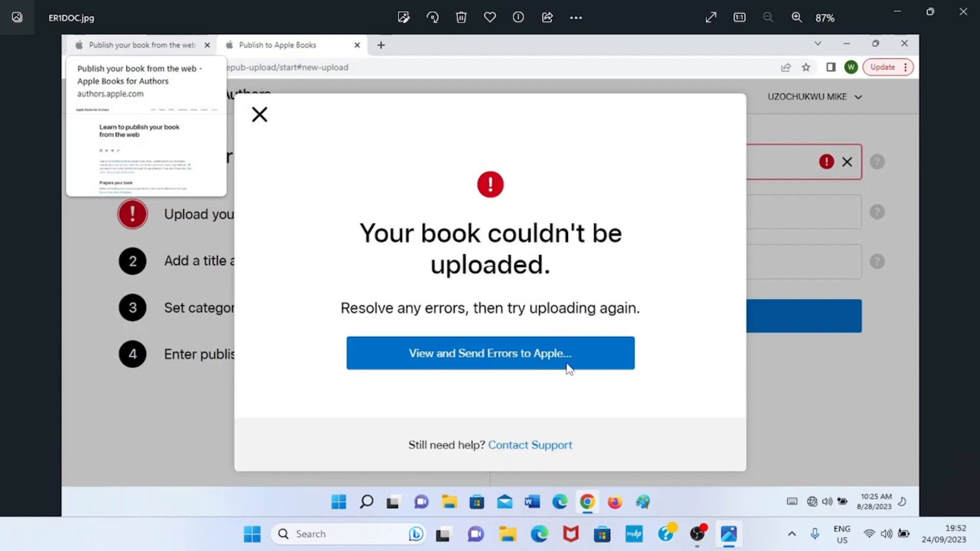
pyautogui.moveTo(575, 362)
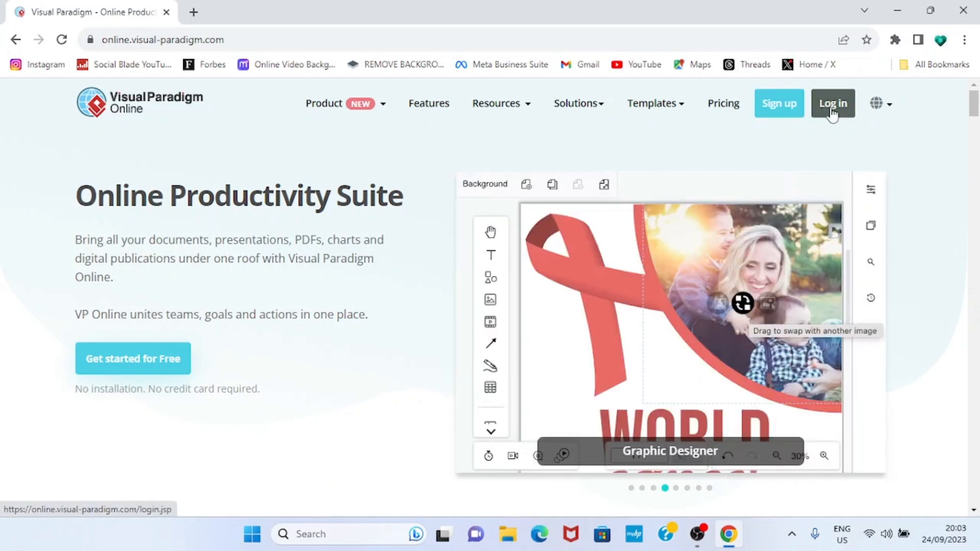
# - Open the Visual Paradigm Online sign-in page and begin entering the account email
pyautogui.click(832, 103)
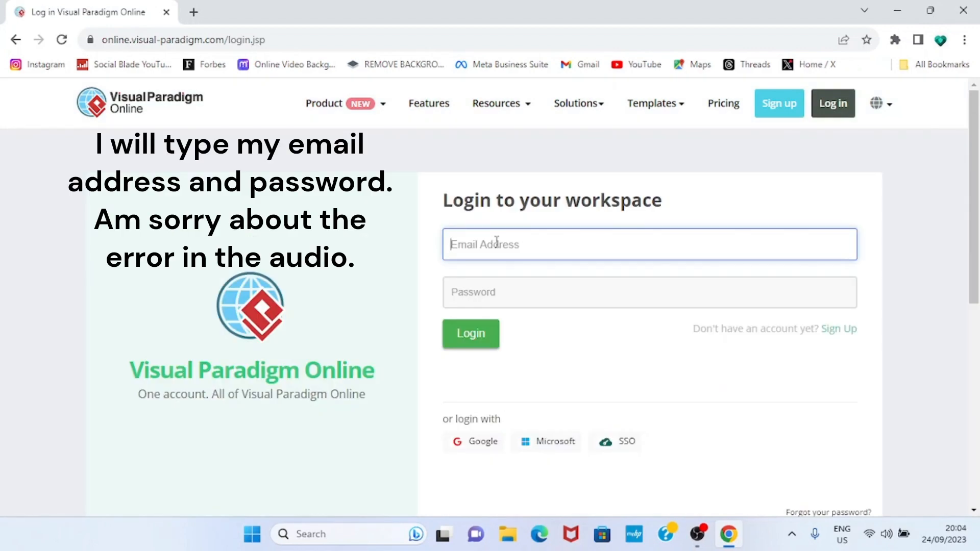
pyautogui.click(470, 334)
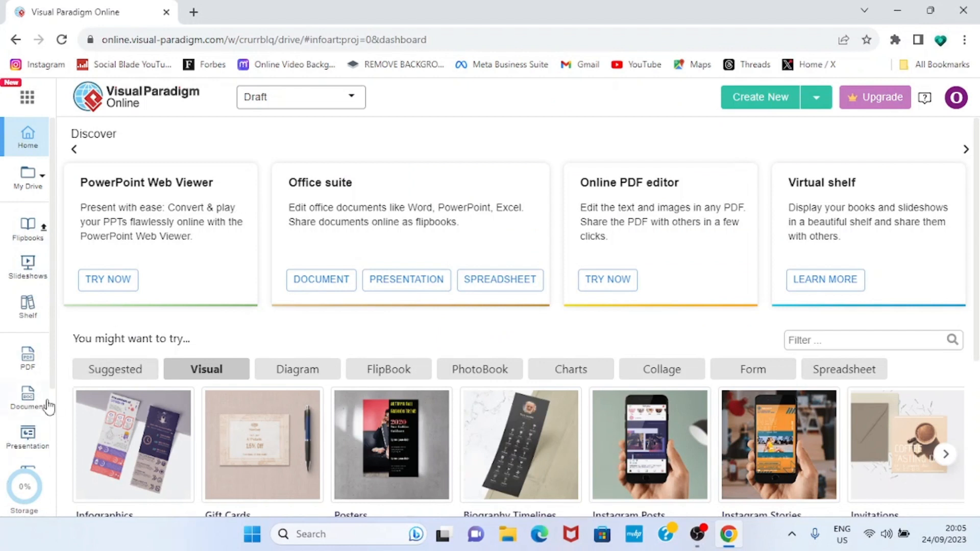
# - Import Samsung Galaxy.docx from this device through Document > IMPORT
pyautogui.click(28, 397)
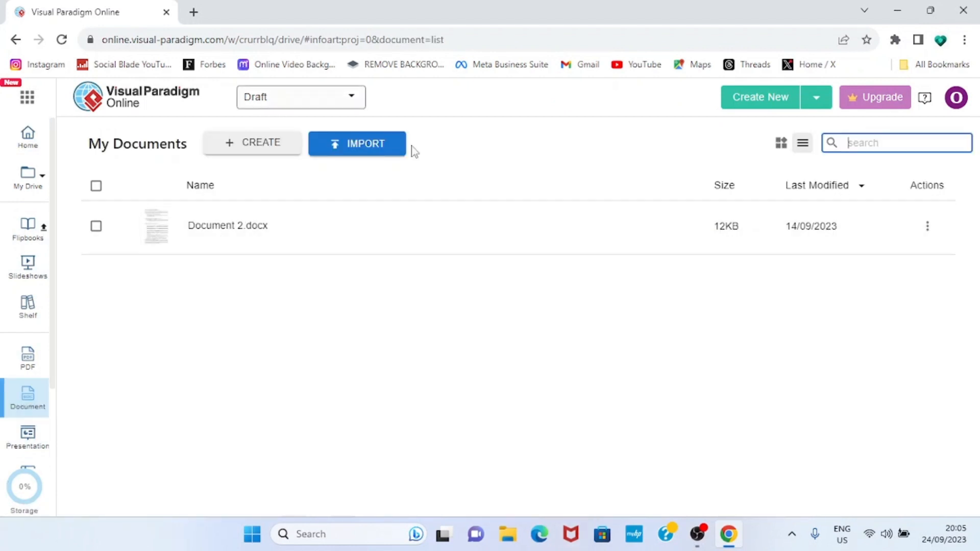
pyautogui.click(357, 143)
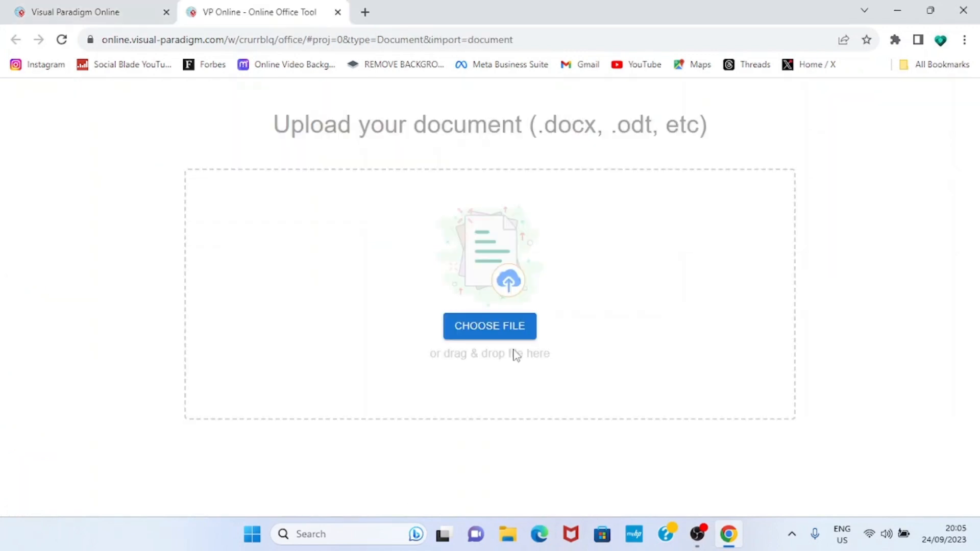
pyautogui.click(489, 326)
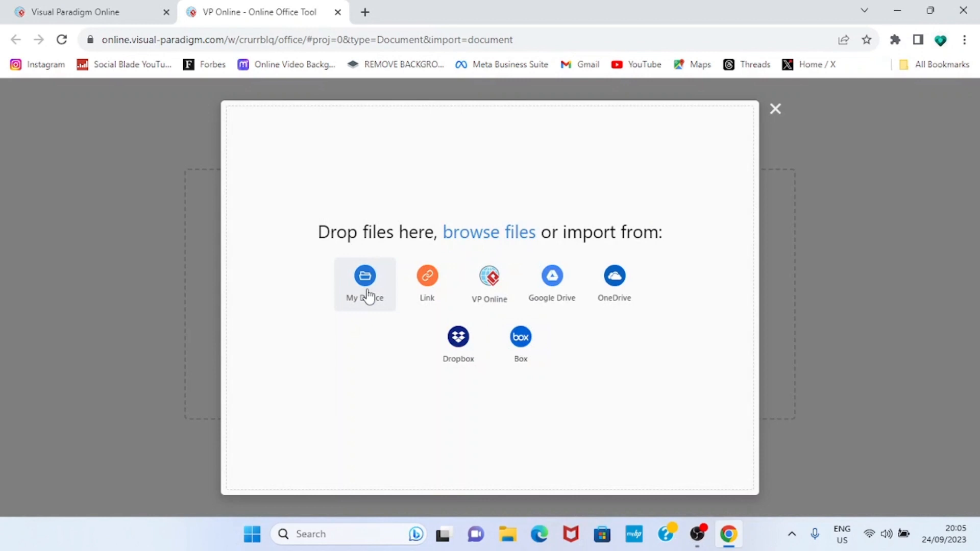
pyautogui.click(365, 276)
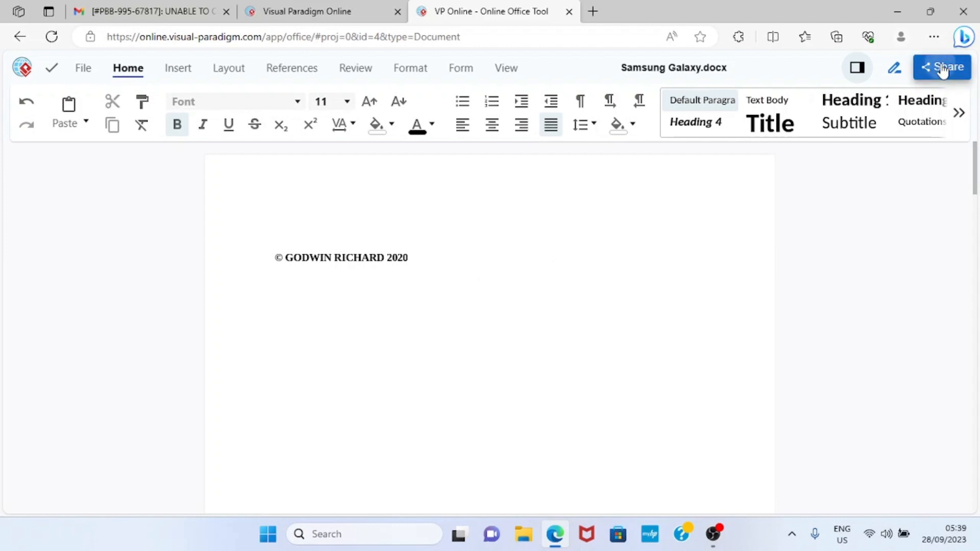
# - Export Samsung Galaxy from the Share menu as an EPUB (.epub) file
pyautogui.click(941, 66)
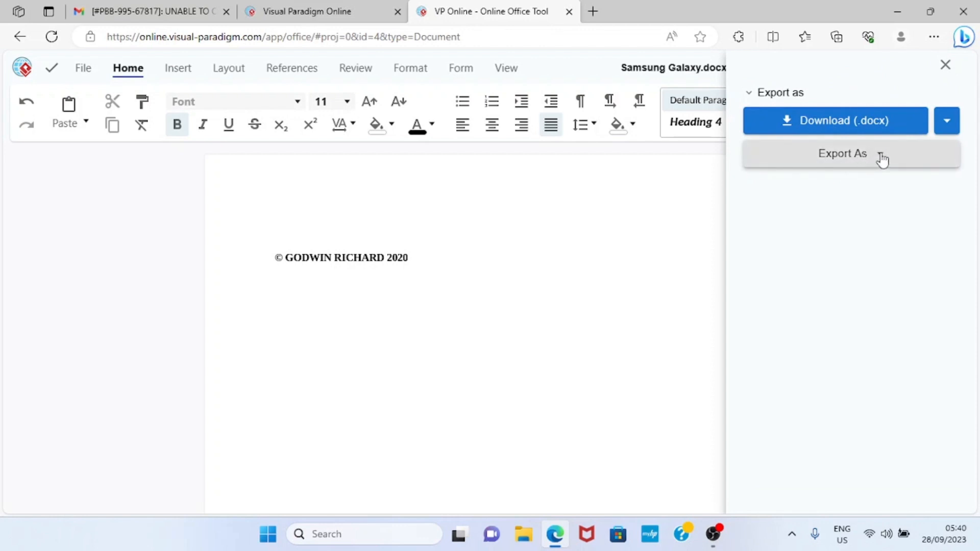
pyautogui.click(842, 154)
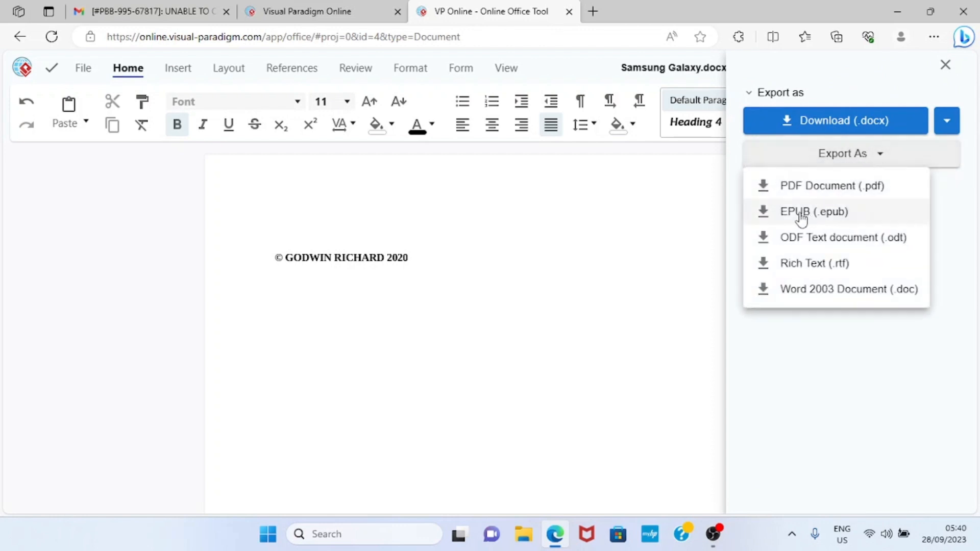
pyautogui.click(804, 212)
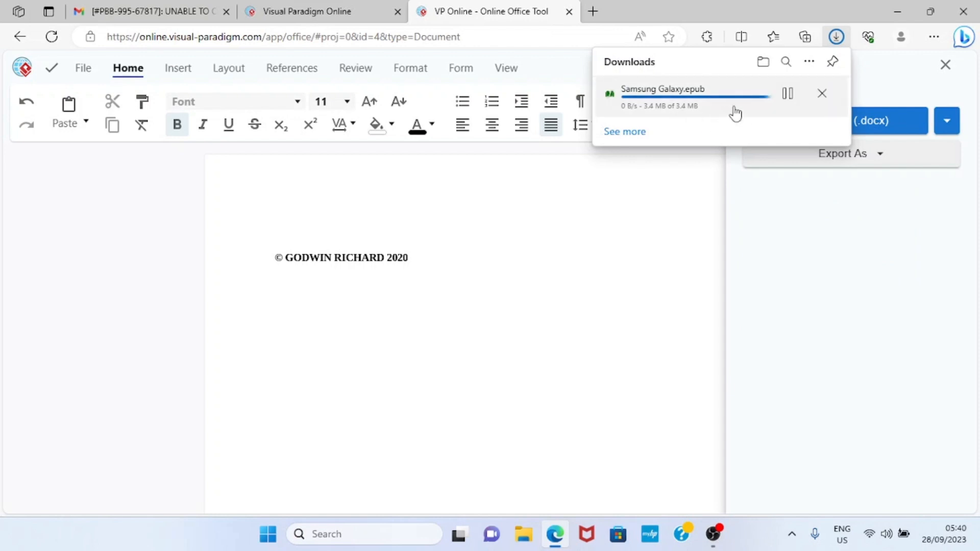
pyautogui.moveTo(715, 114)
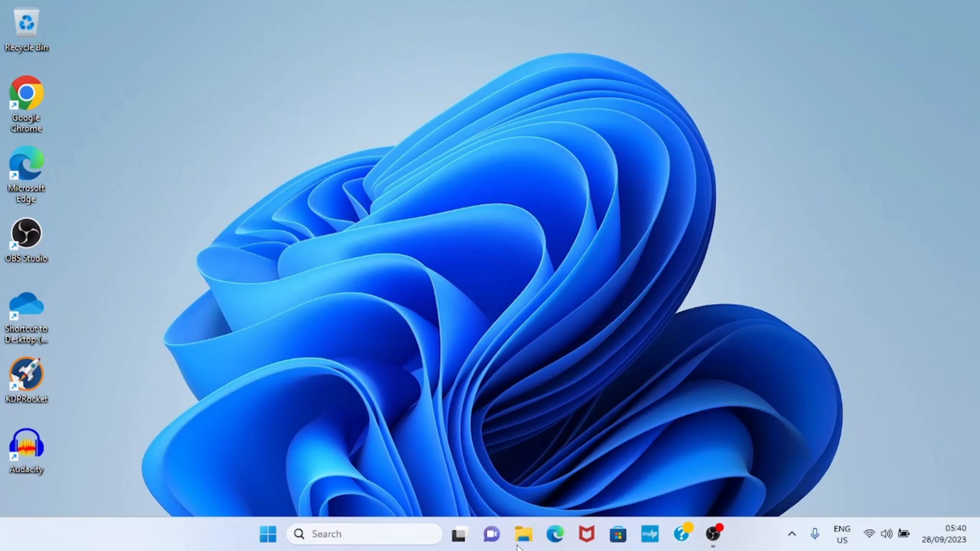
# - Locate the 3.5 MB Samsung Galaxy EPUB in File Explorer's Downloads folder
pyautogui.click(522, 534)
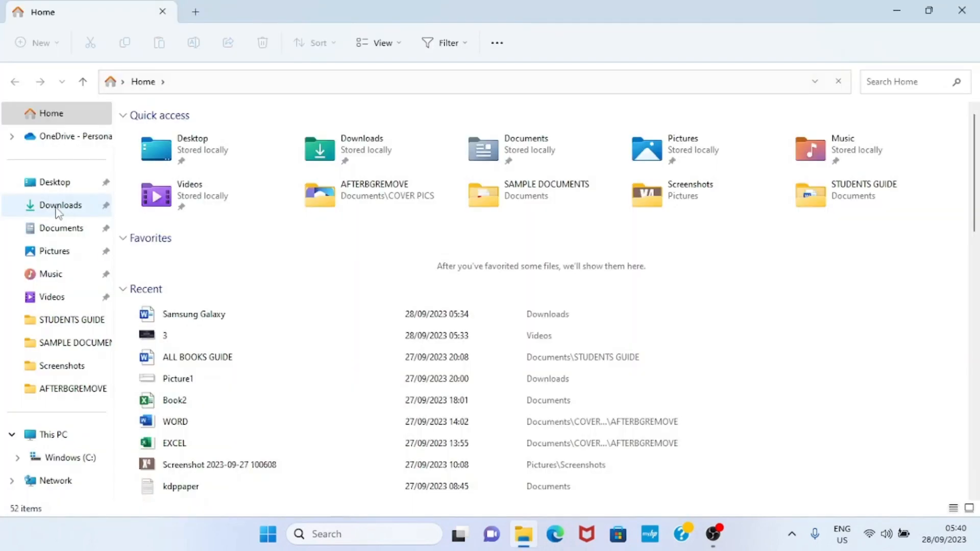
pyautogui.click(60, 205)
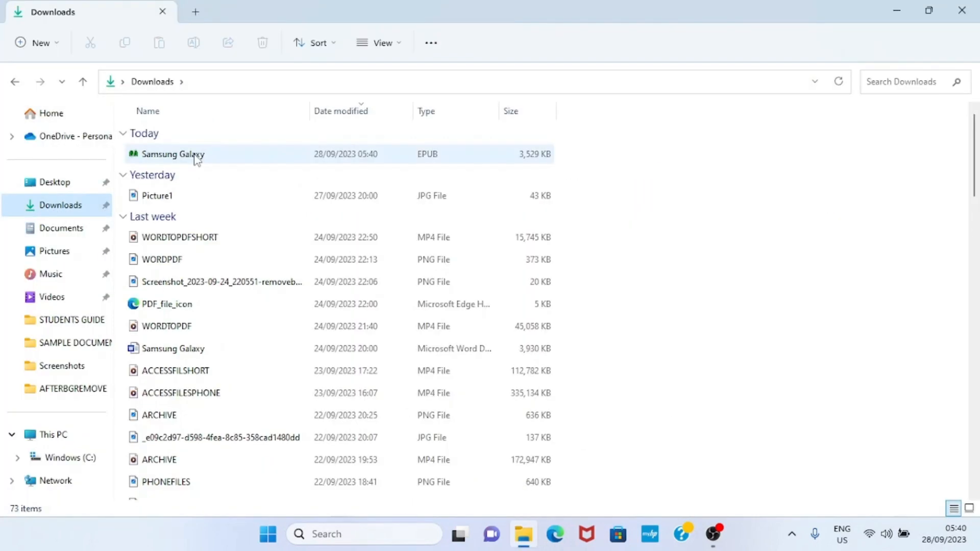
pyautogui.click(279, 150)
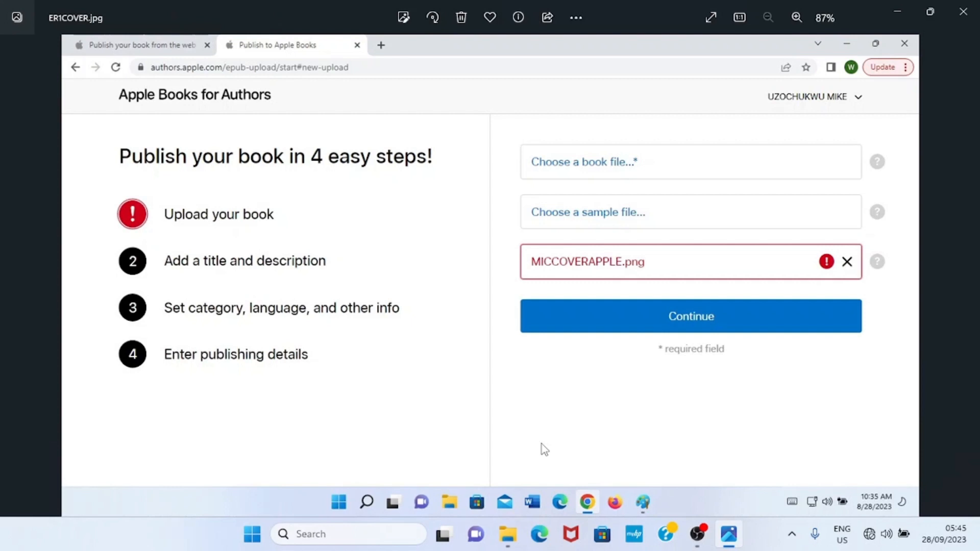
pyautogui.moveTo(568, 264)
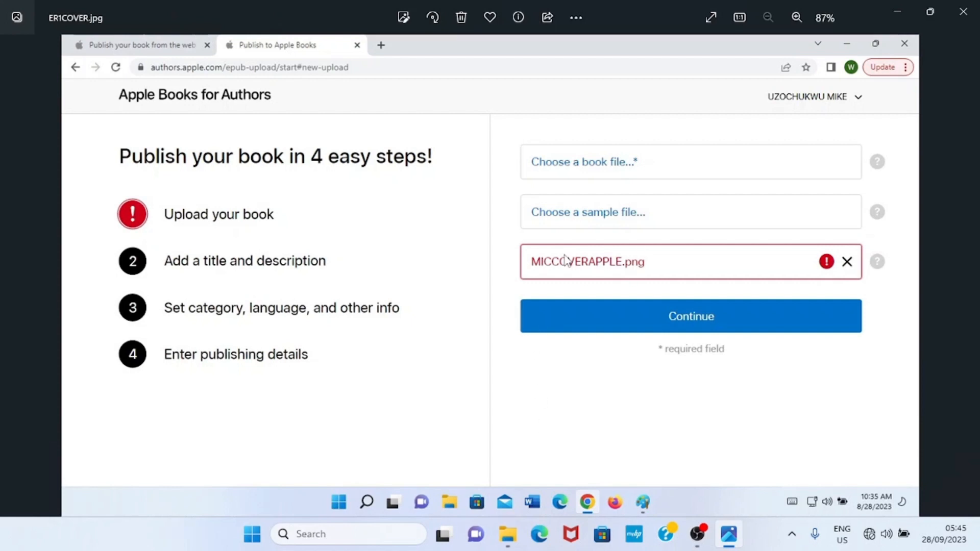
pyautogui.moveTo(556, 280)
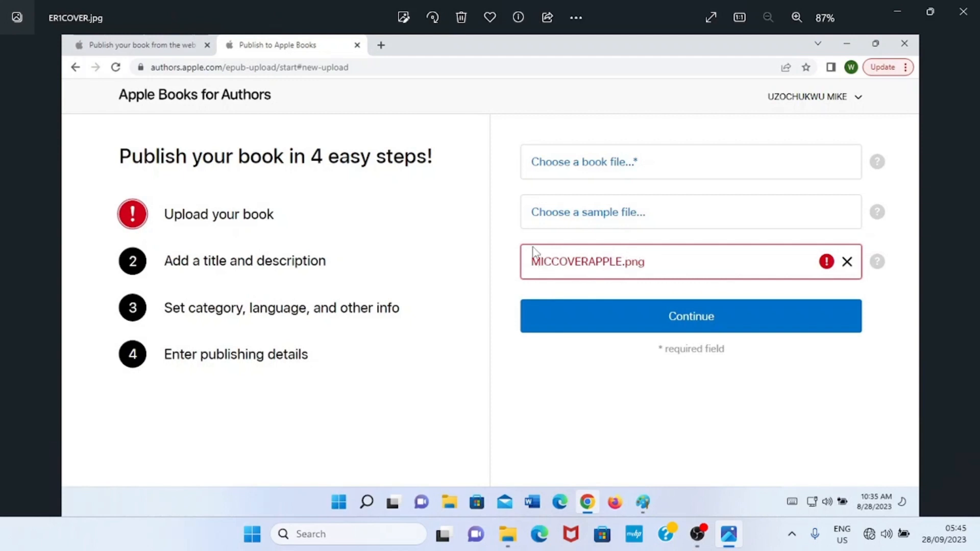
pyautogui.moveTo(657, 270)
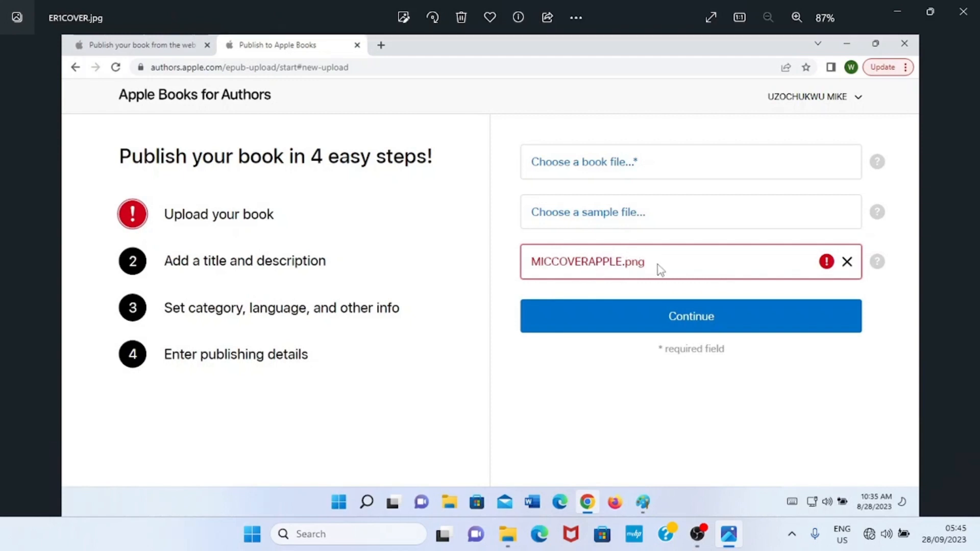
pyautogui.moveTo(826, 272)
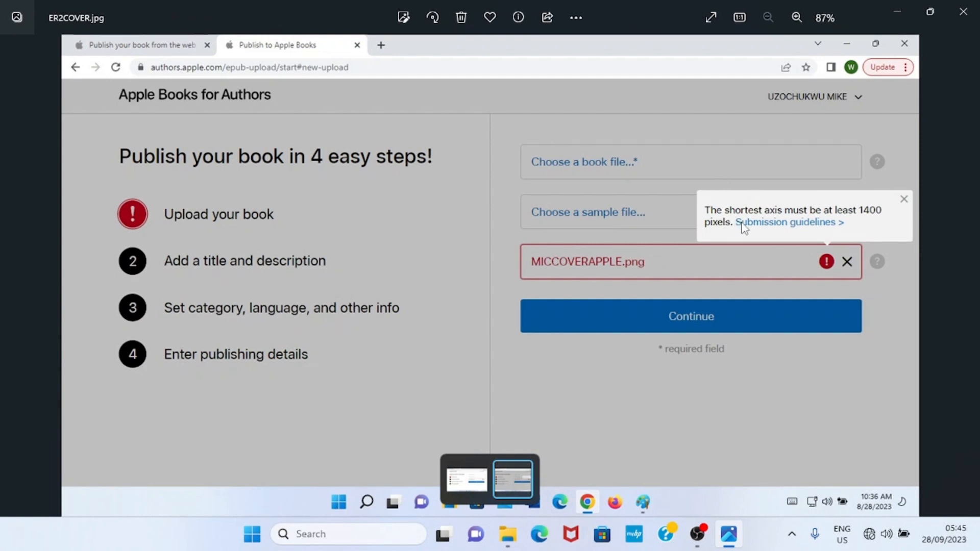
pyautogui.moveTo(728, 221)
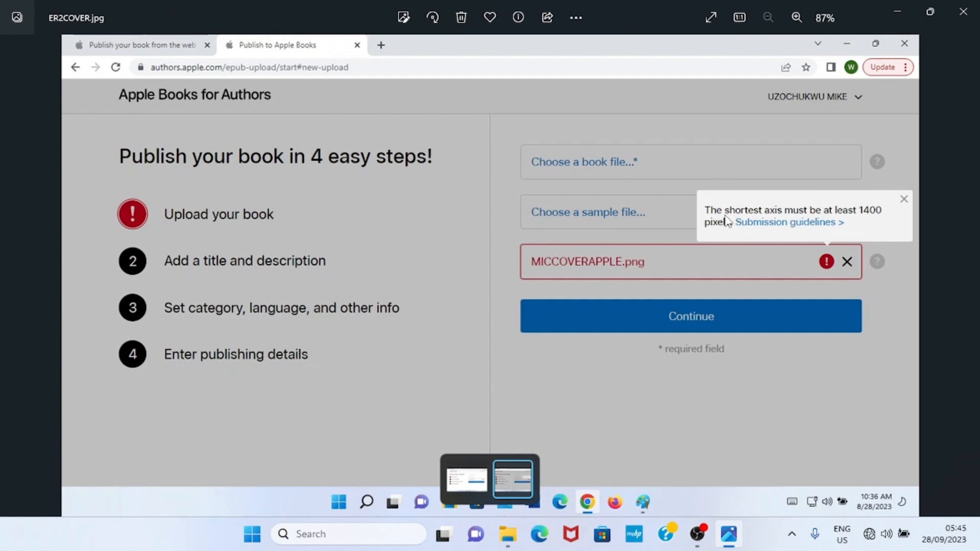
pyautogui.moveTo(861, 219)
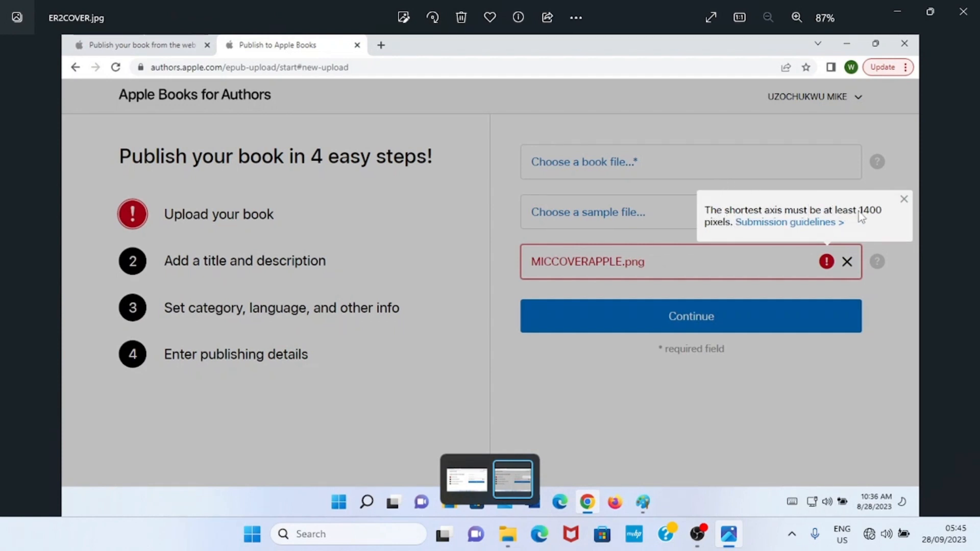
pyautogui.moveTo(775, 223)
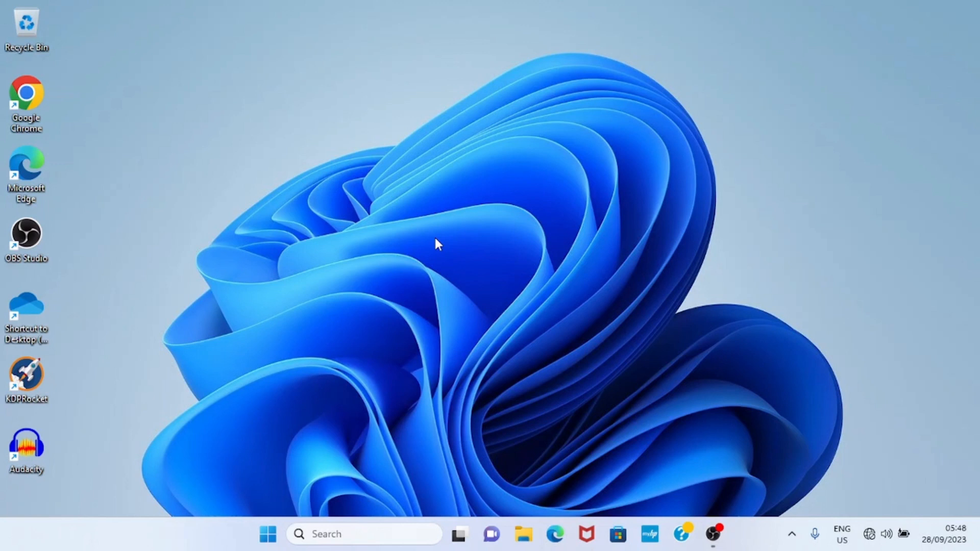
pyautogui.moveTo(275, 490)
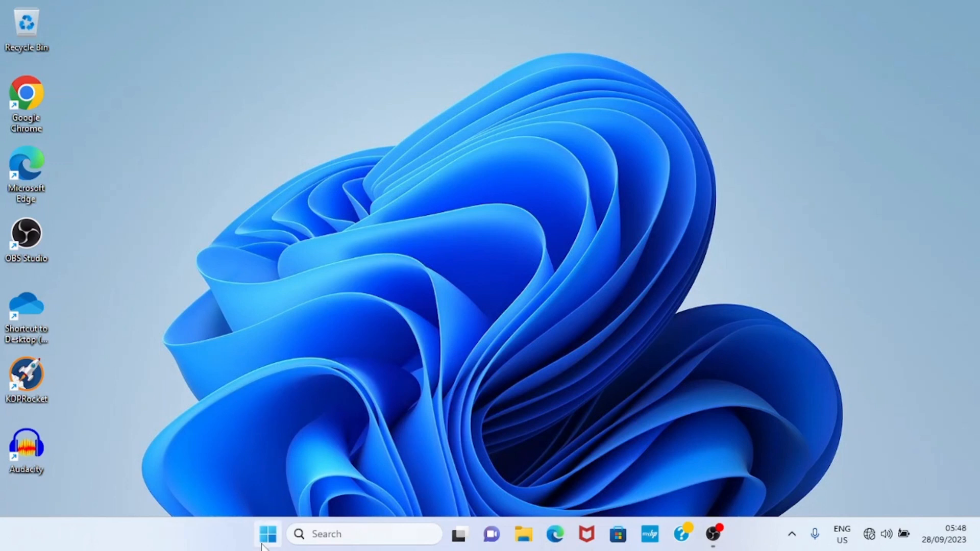
# - Search the Start menu for 'PUBLISHER' and launch the Publisher app
pyautogui.click(269, 535)
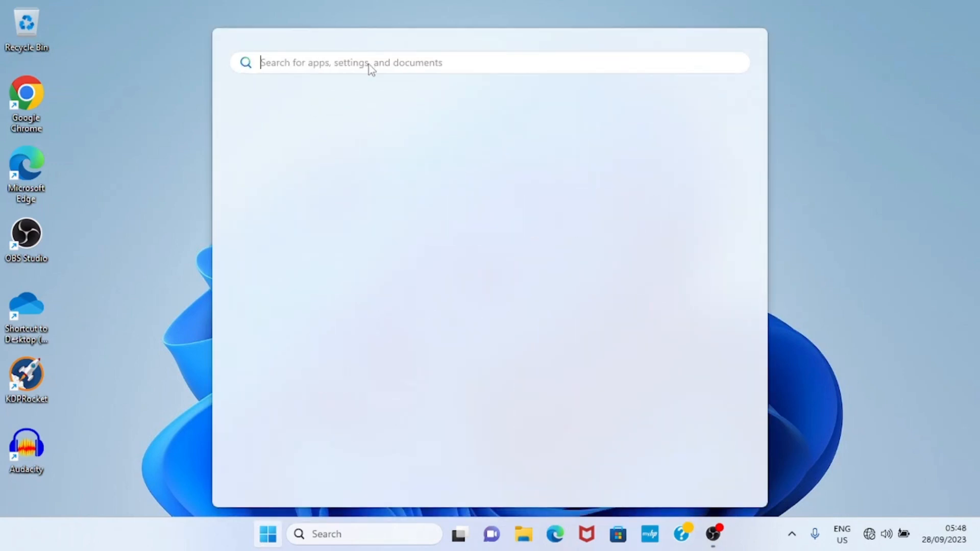
pyautogui.write('PUBLISHER')
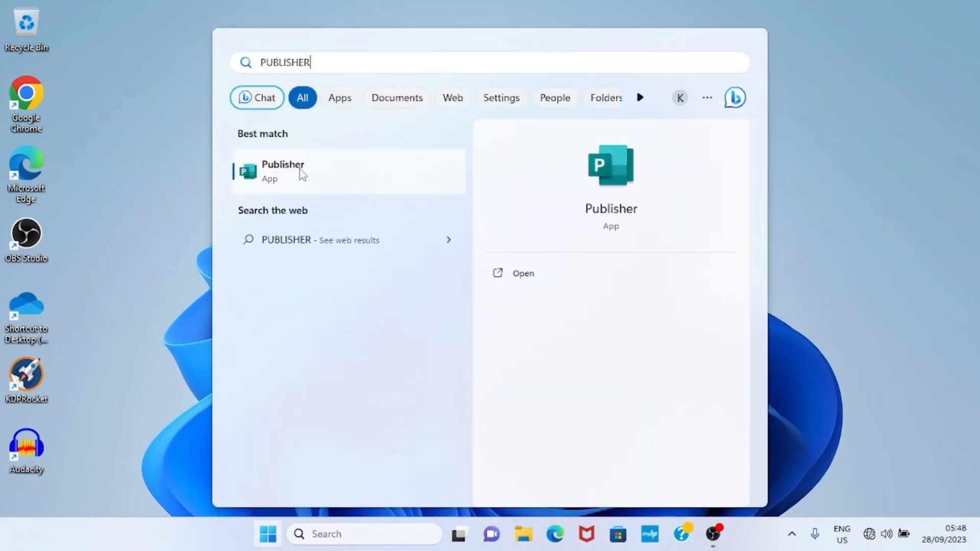
pyautogui.click(298, 173)
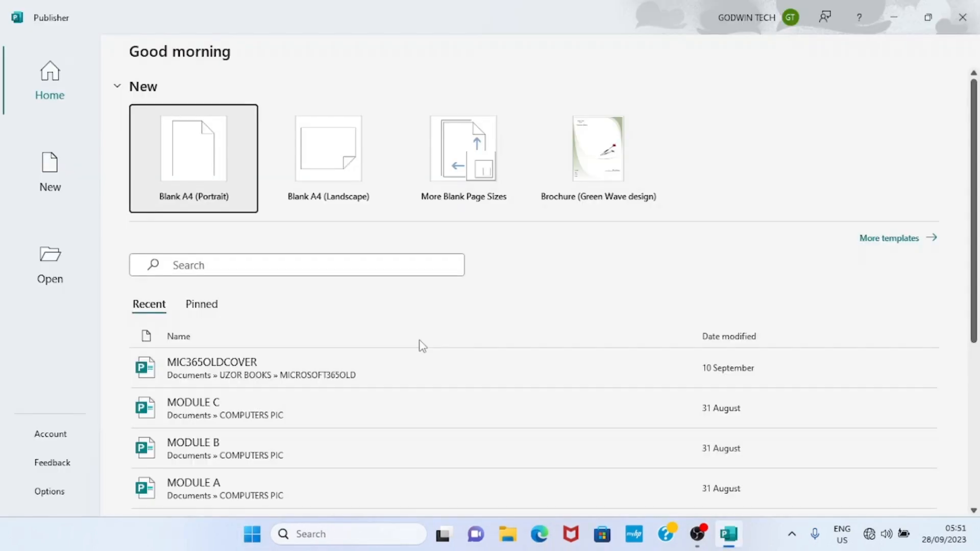
pyautogui.moveTo(224, 163)
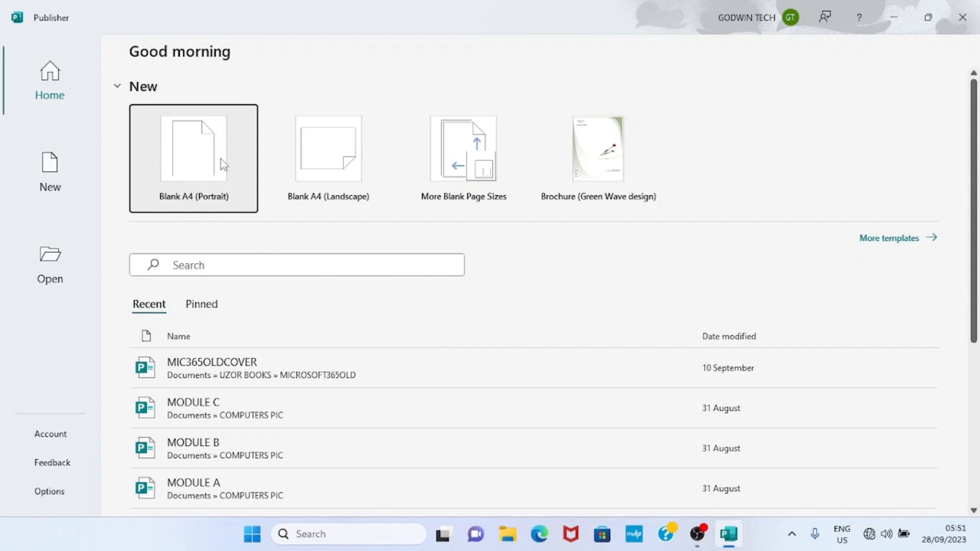
pyautogui.moveTo(196, 175)
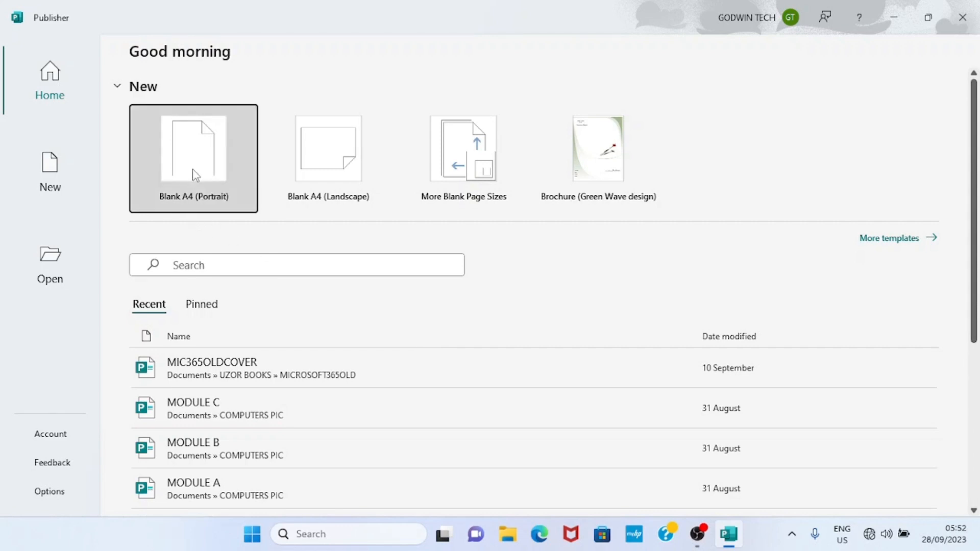
# - Create Publication1 from the Blank A4 (Portrait) template
pyautogui.click(193, 148)
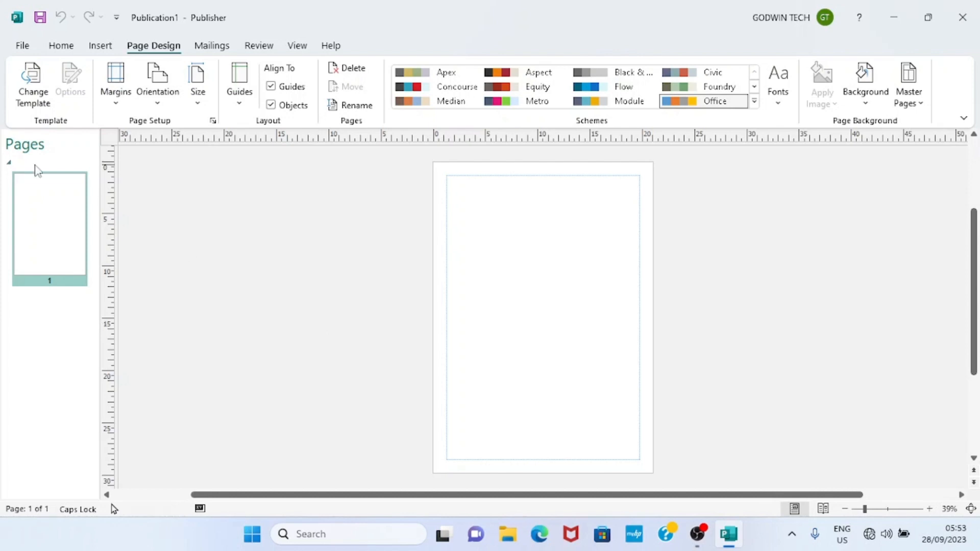
# - Set 'Show measurements in units of' to Inches in Publisher's Advanced options
pyautogui.click(23, 45)
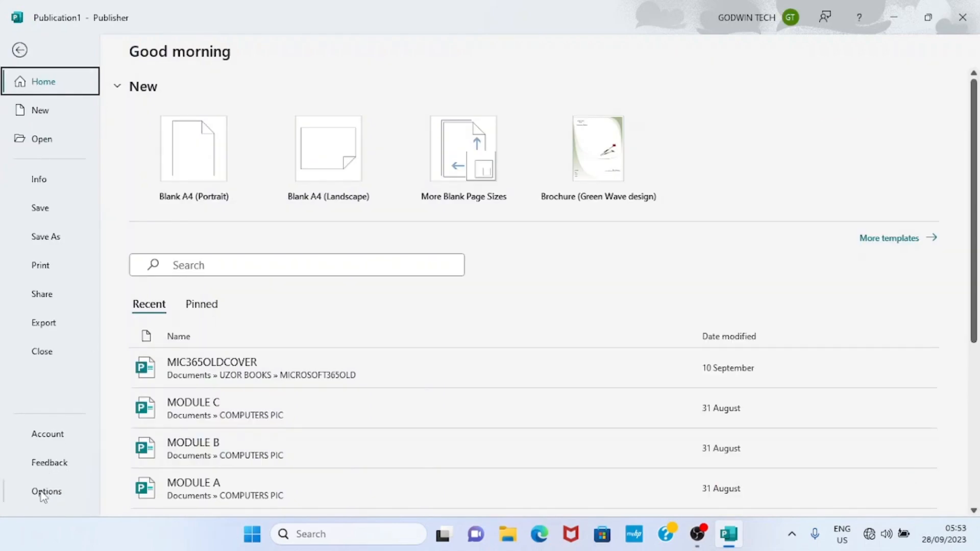
pyautogui.click(46, 491)
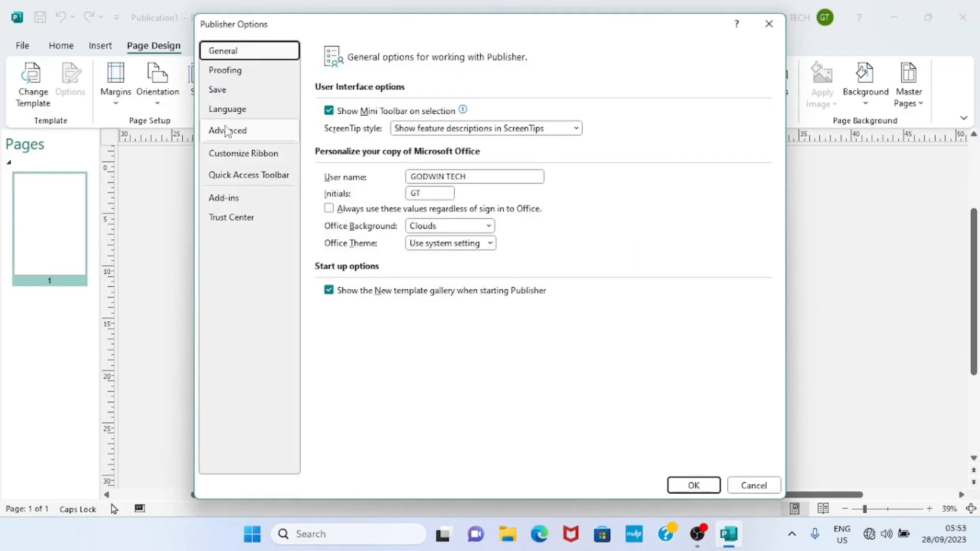
pyautogui.click(227, 131)
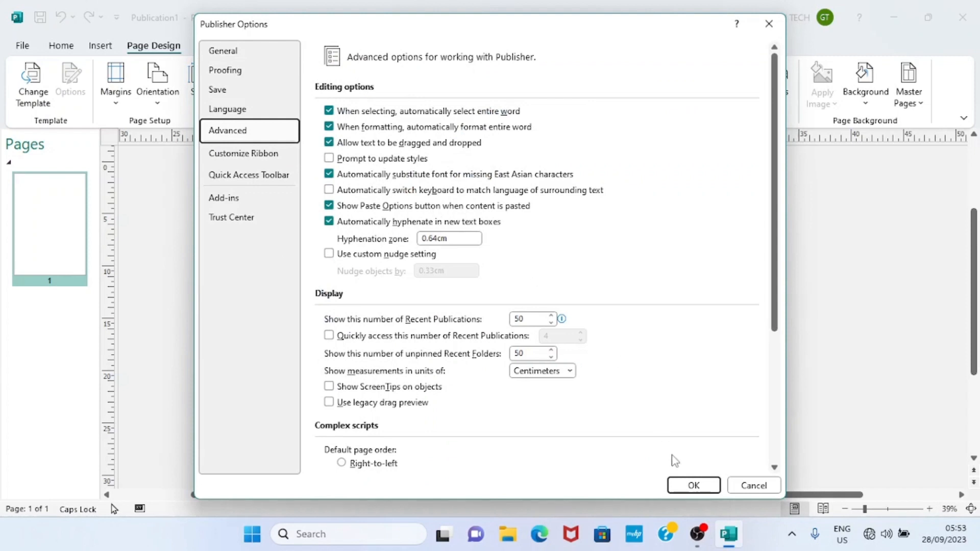
pyautogui.moveTo(415, 369)
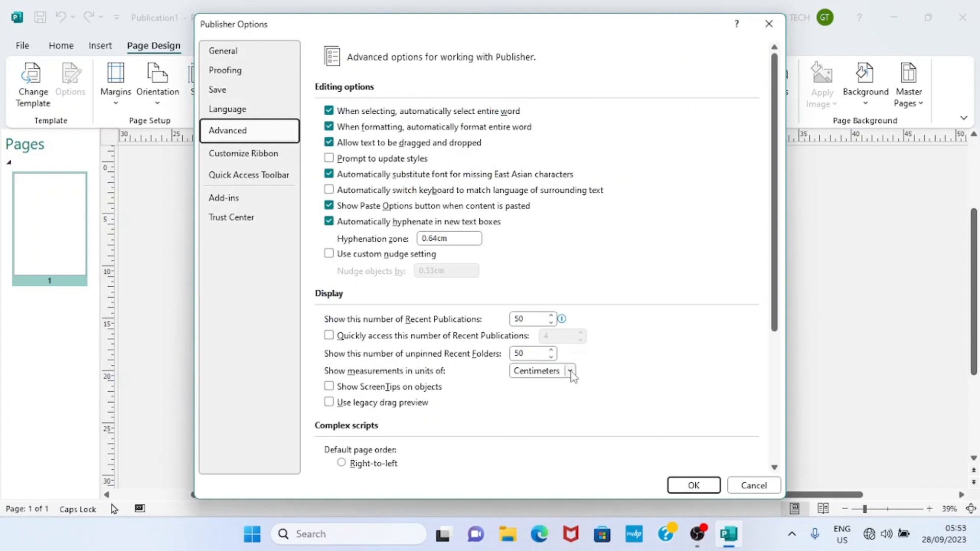
pyautogui.click(570, 370)
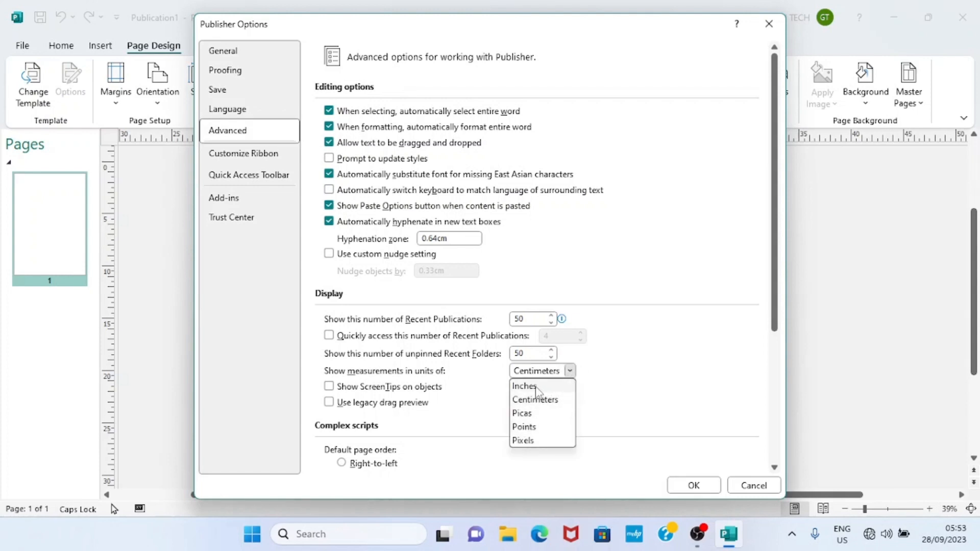
pyautogui.click(524, 386)
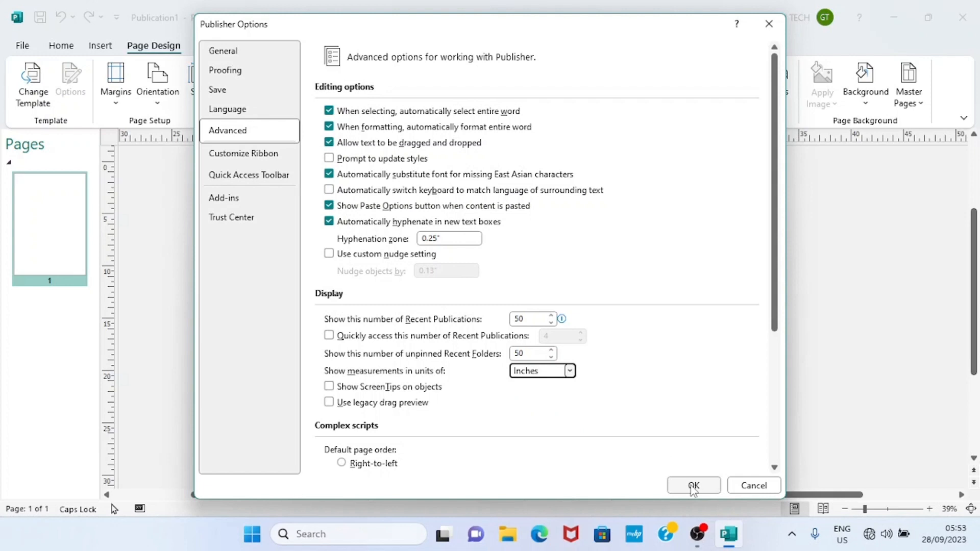
pyautogui.click(693, 485)
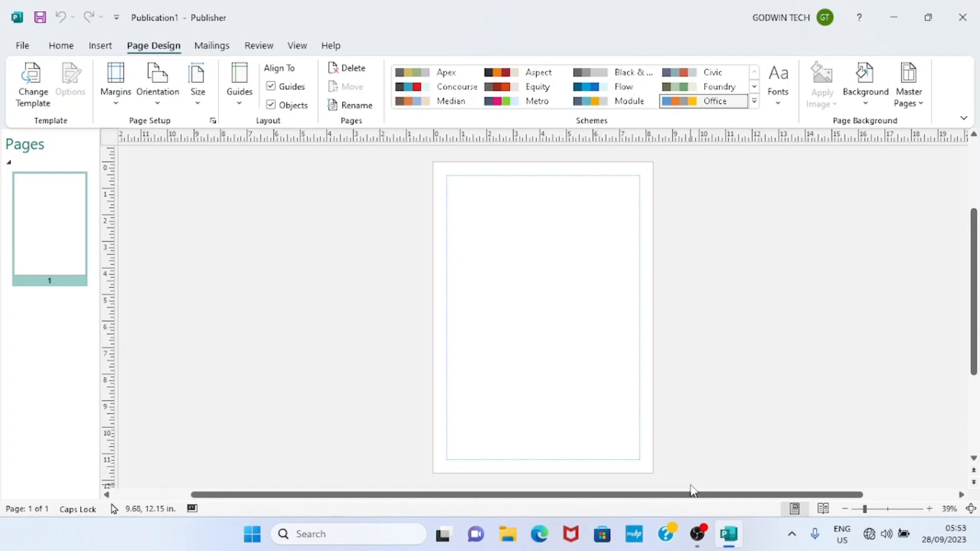
pyautogui.moveTo(182, 194)
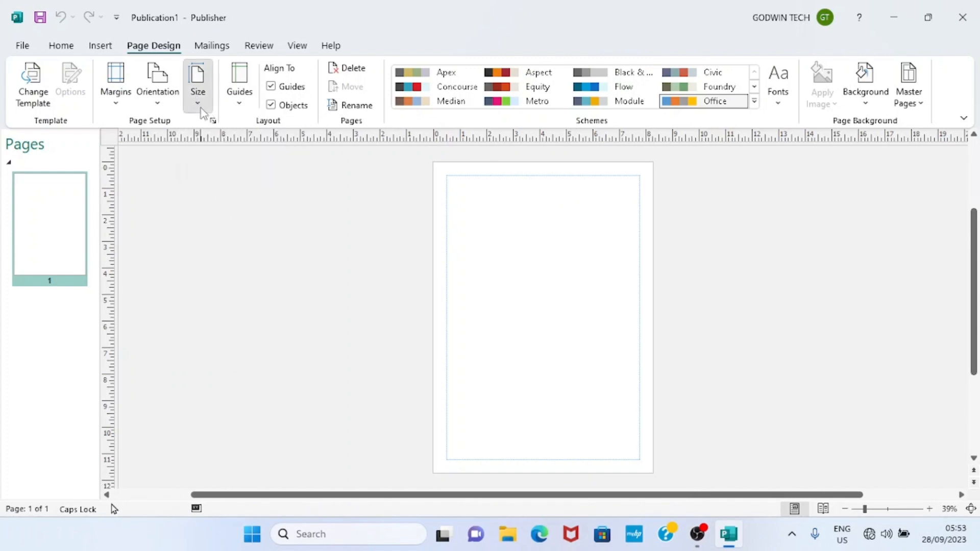
# - In Page Setup, enter width 6, height 9, and 0.125" for every margin guide
pyautogui.click(198, 81)
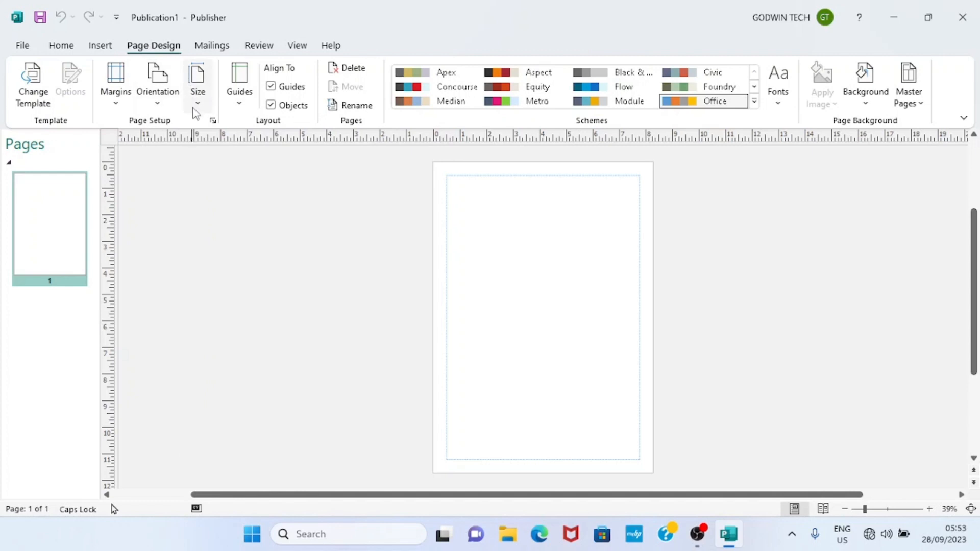
pyautogui.click(198, 81)
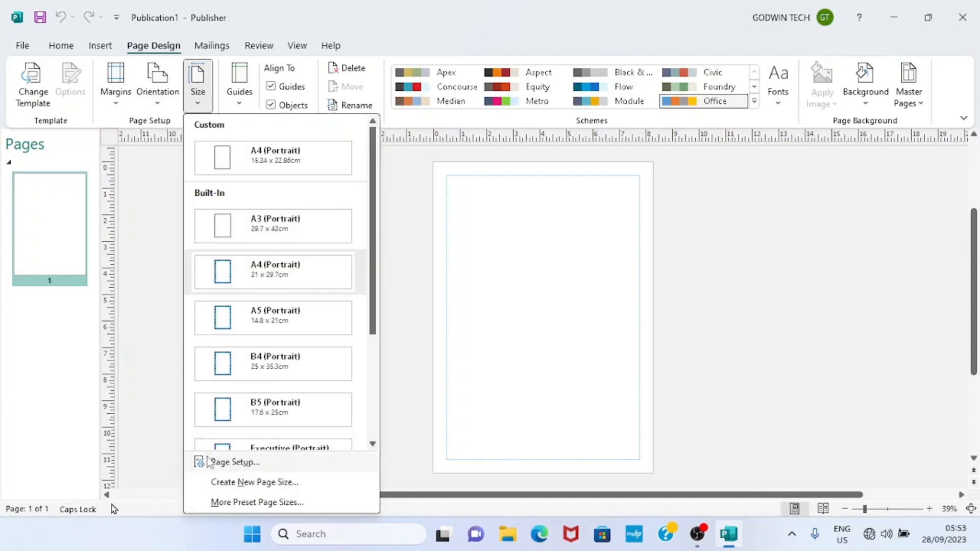
pyautogui.moveTo(247, 467)
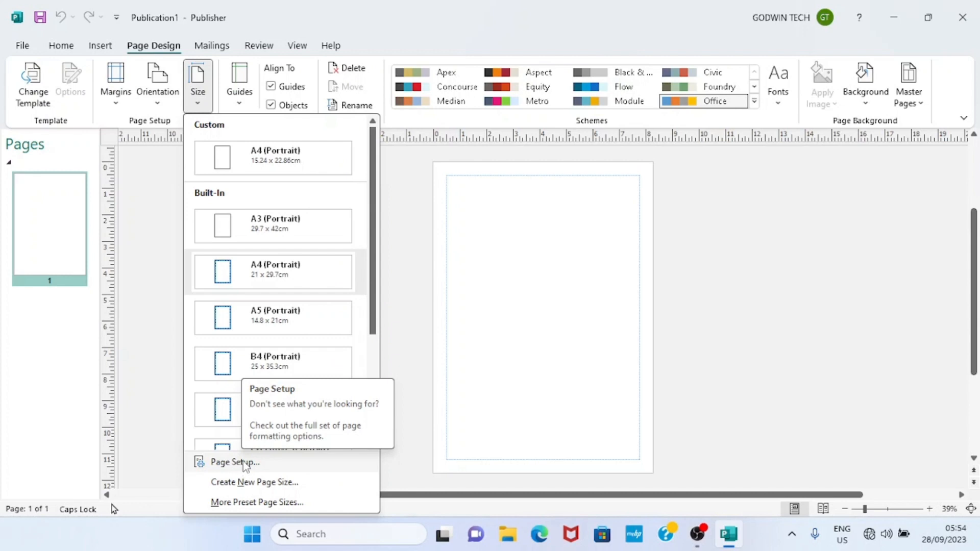
pyautogui.click(234, 463)
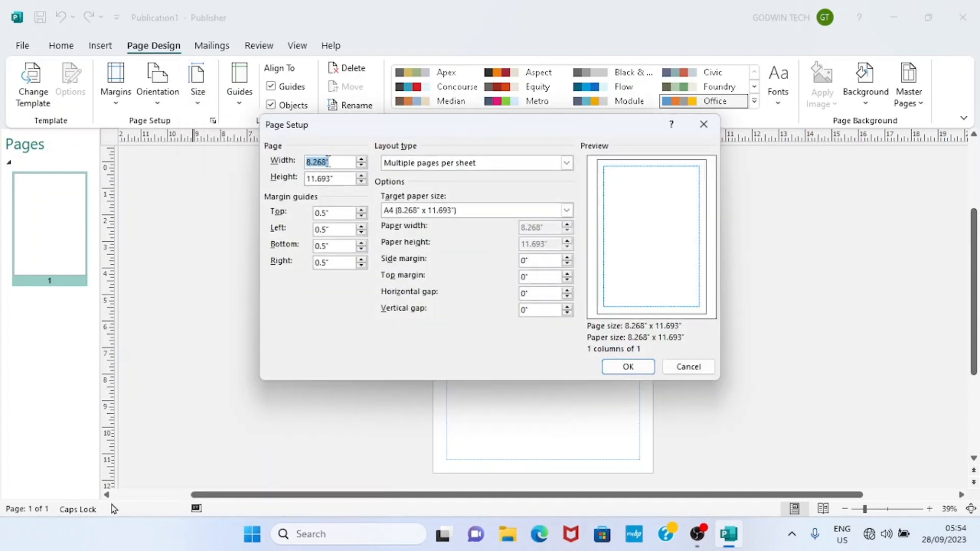
pyautogui.click(327, 162)
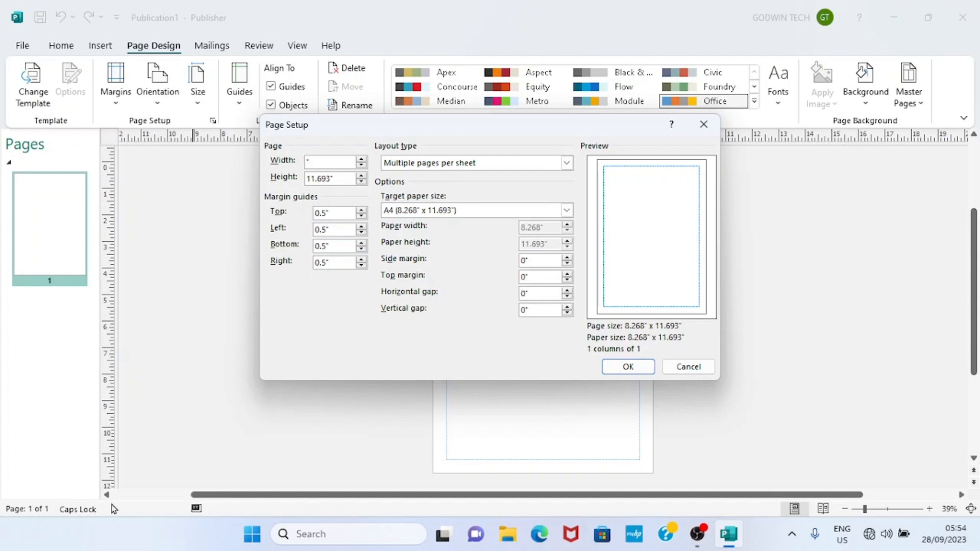
pyautogui.write('6')
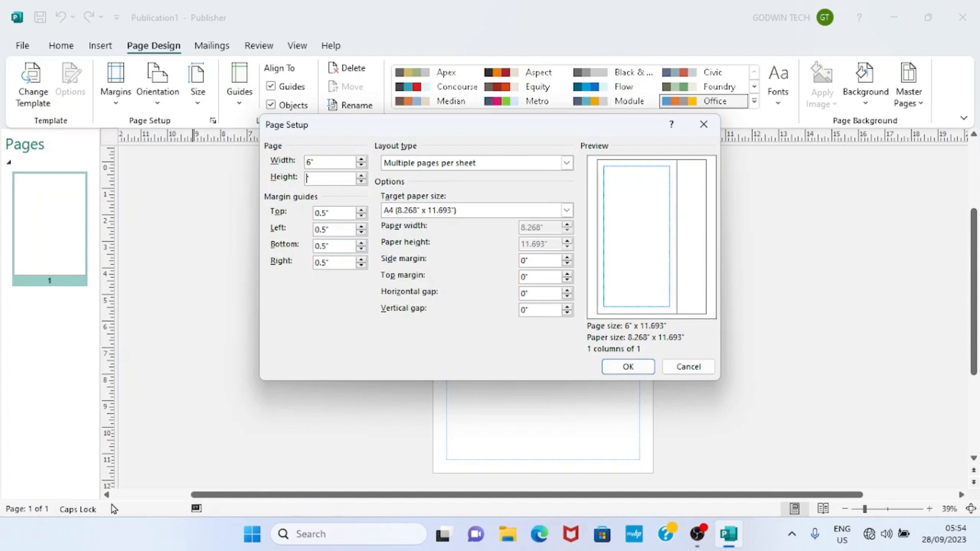
pyautogui.write('9"')
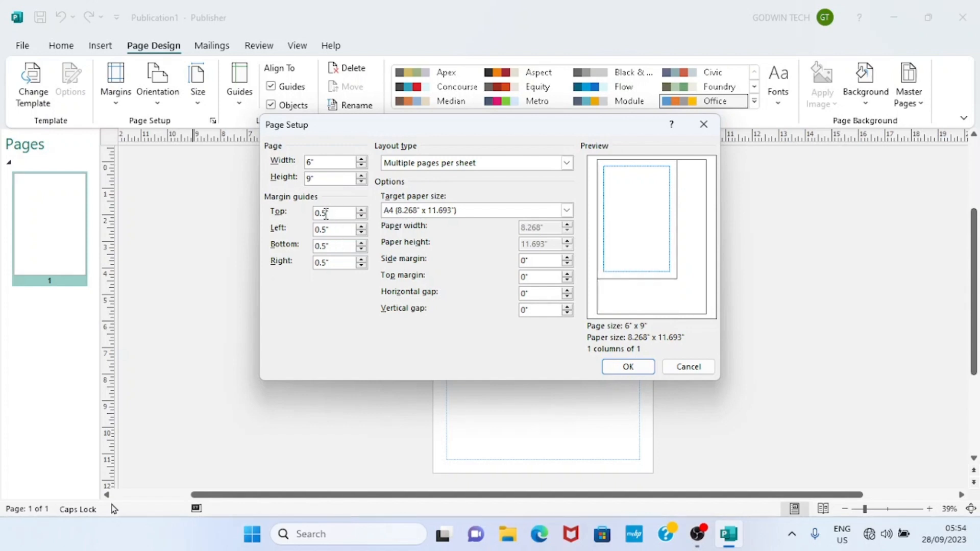
pyautogui.write('0.125')
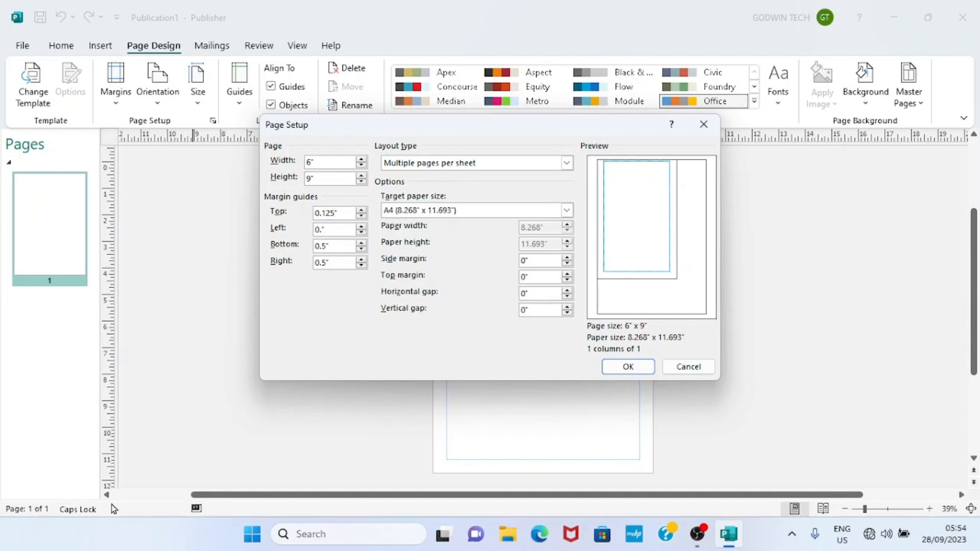
pyautogui.click(335, 229)
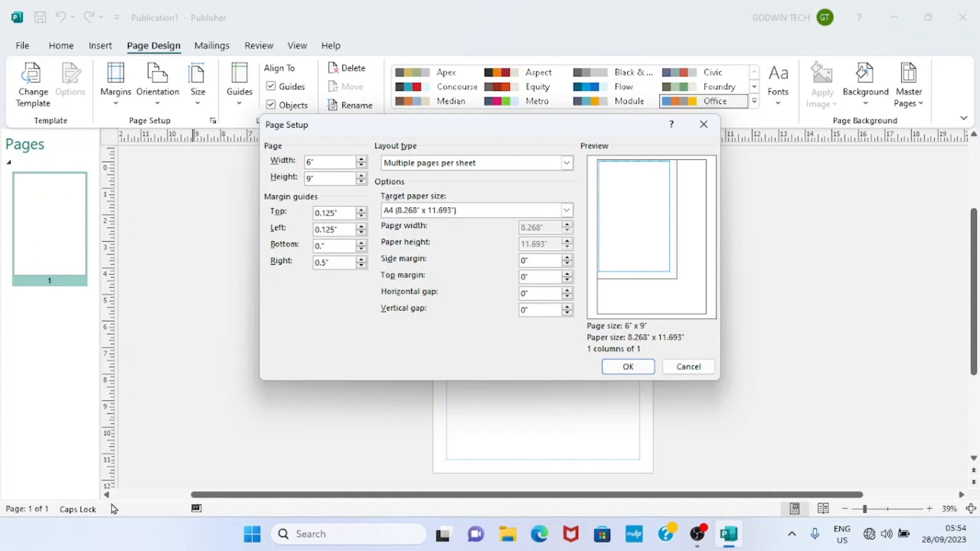
pyautogui.write('0.125')
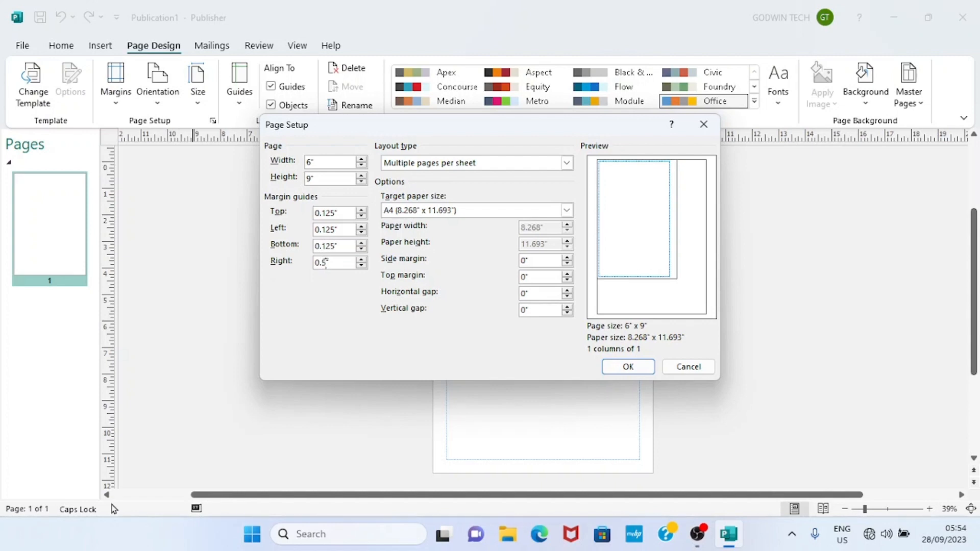
pyautogui.write('0.125"')
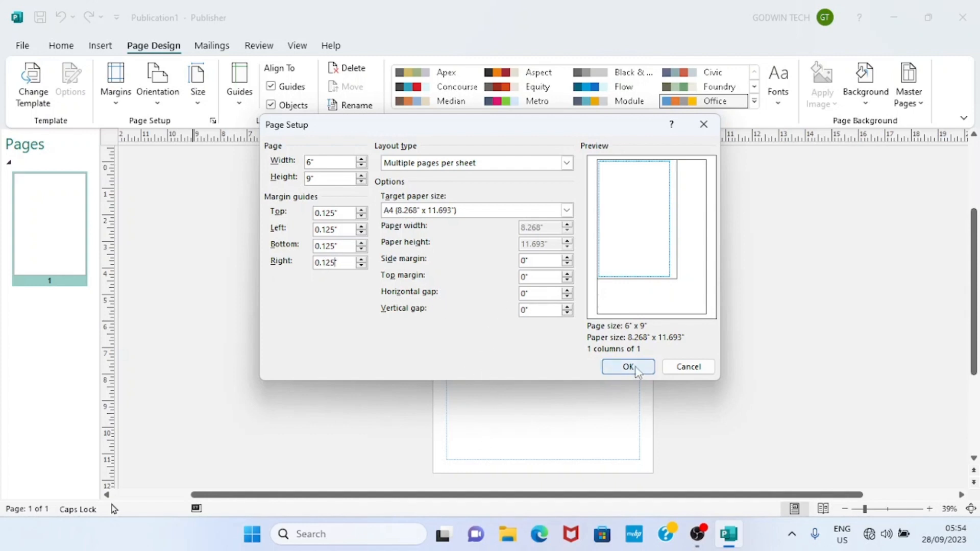
pyautogui.click(628, 367)
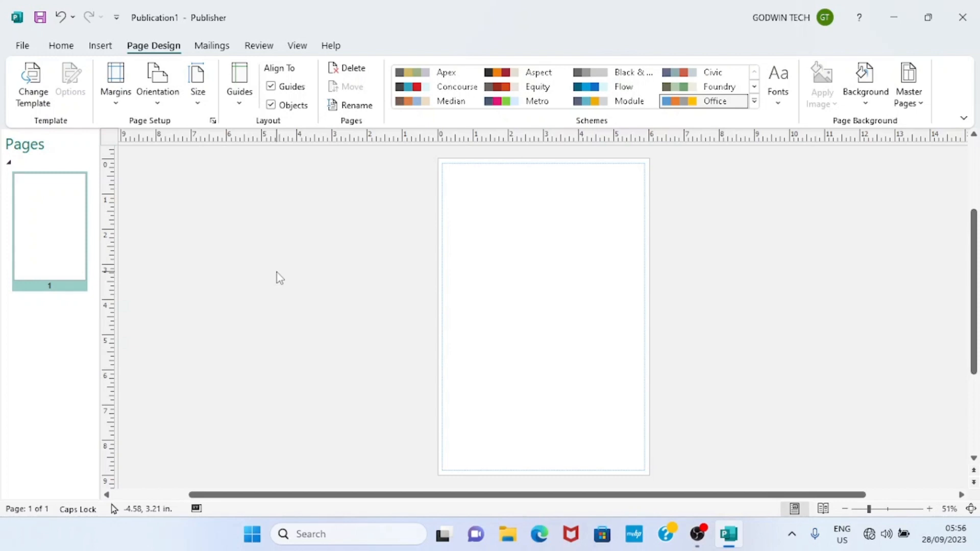
pyautogui.moveTo(106, 50)
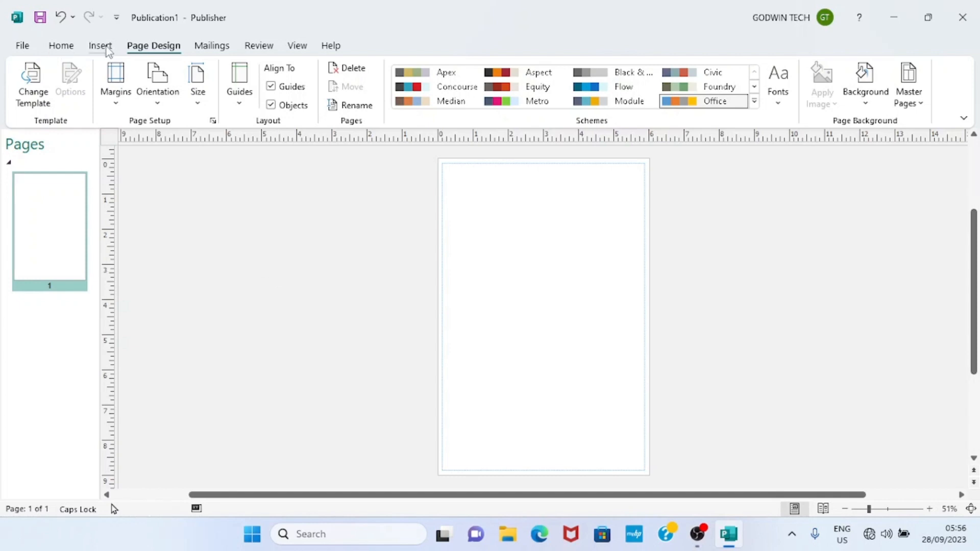
# - Insert the COVER1 picture from the Downloads folder onto the page
pyautogui.click(100, 46)
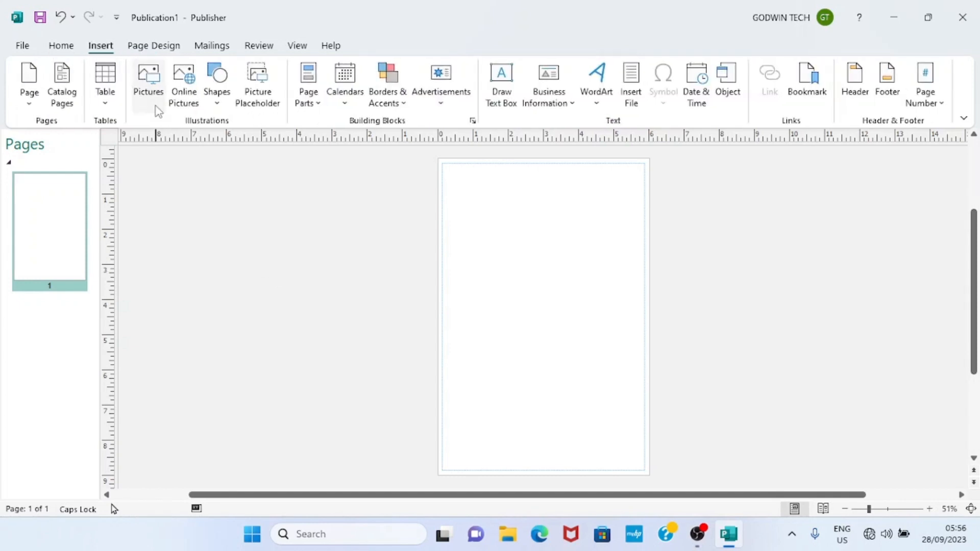
pyautogui.click(147, 72)
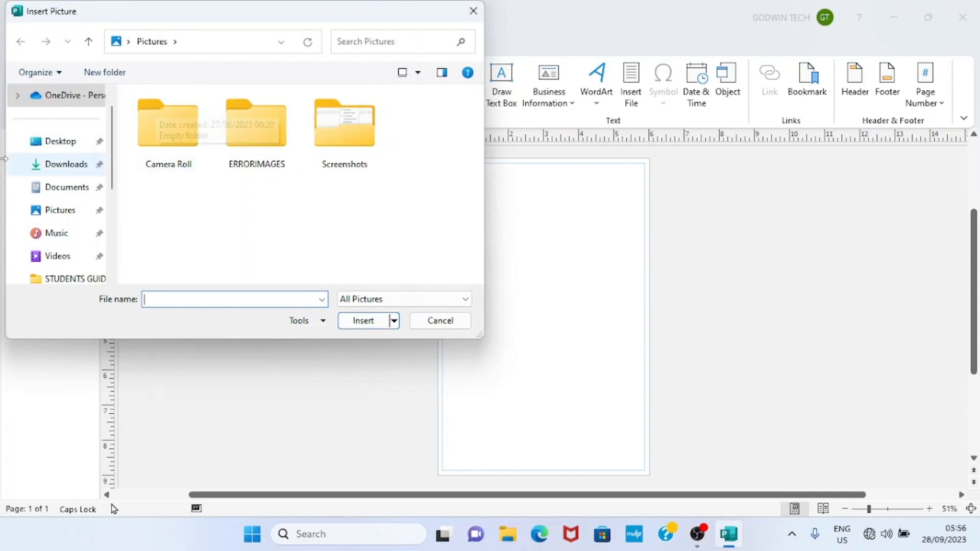
pyautogui.moveTo(71, 171)
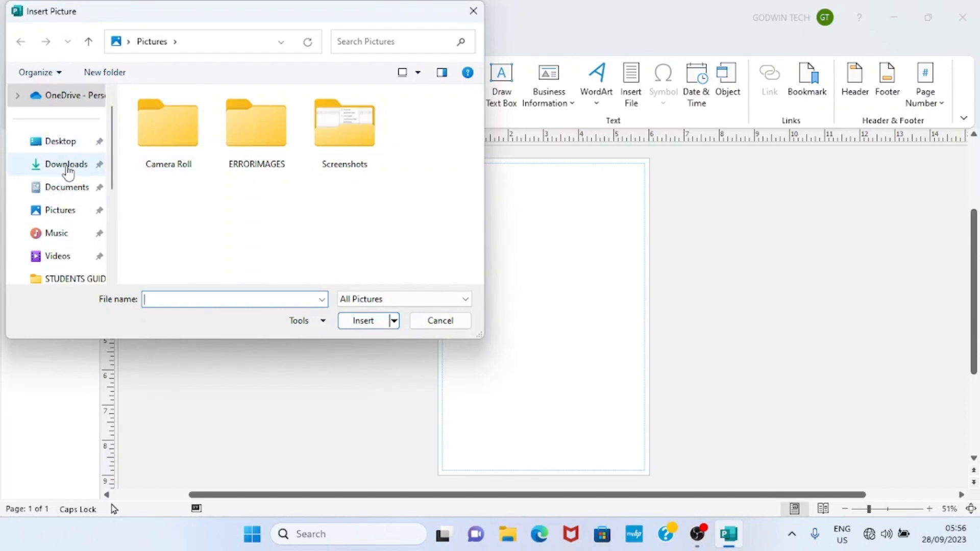
pyautogui.click(65, 163)
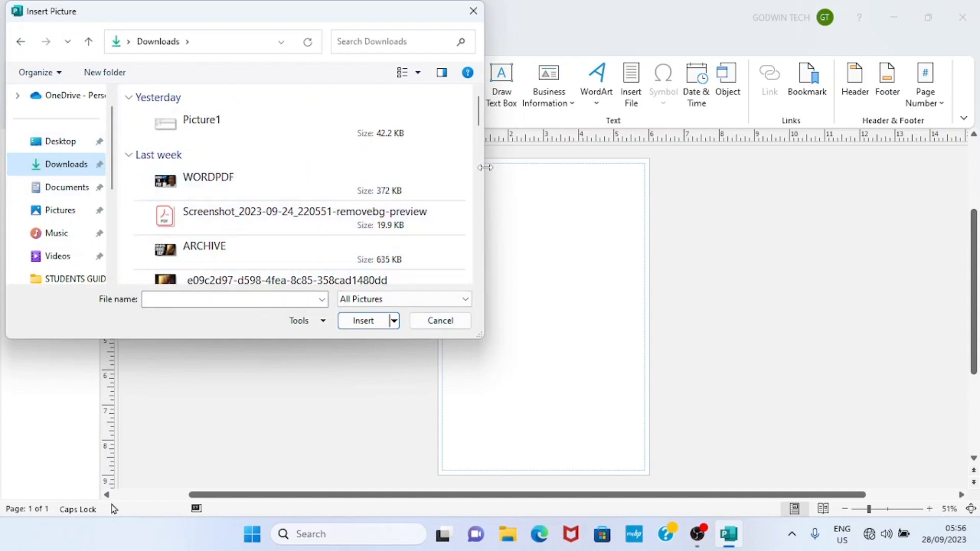
pyautogui.scroll(-3)
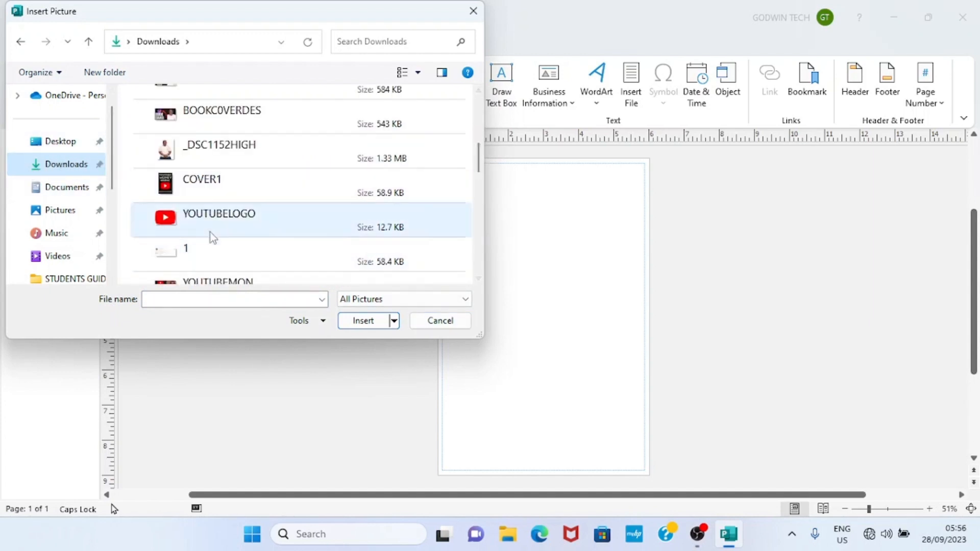
pyautogui.click(202, 181)
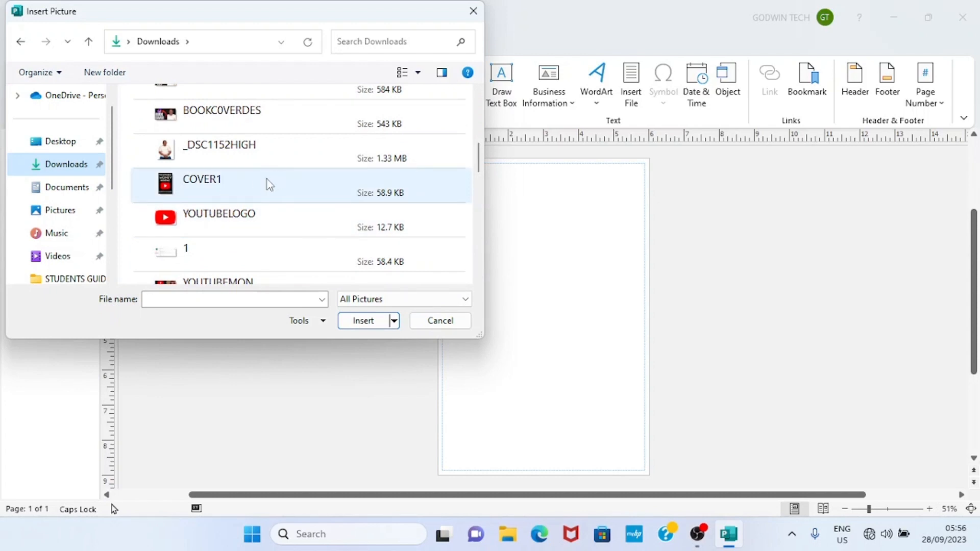
pyautogui.click(363, 320)
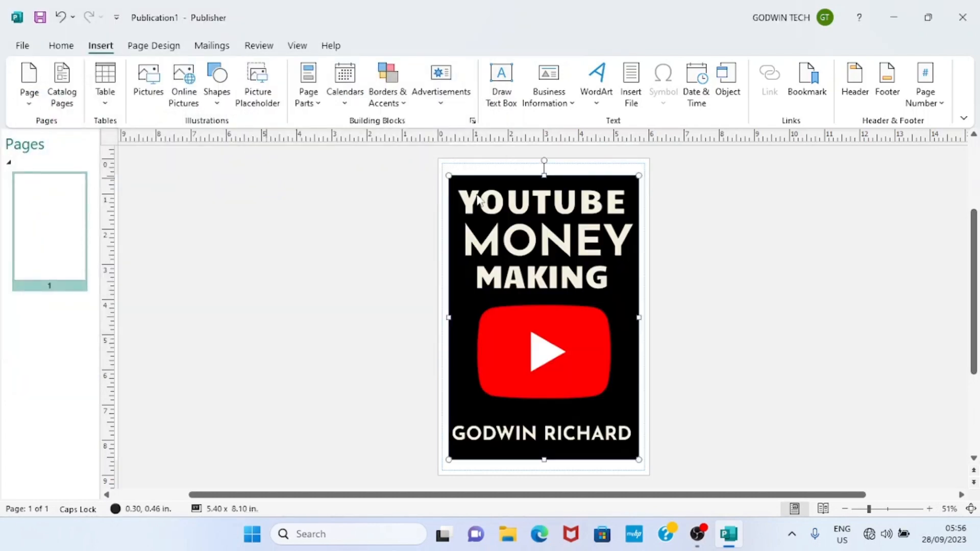
# - Stretch the cover picture down to the page bottom, about 5.8 by 8.75 inches
pyautogui.click(543, 328)
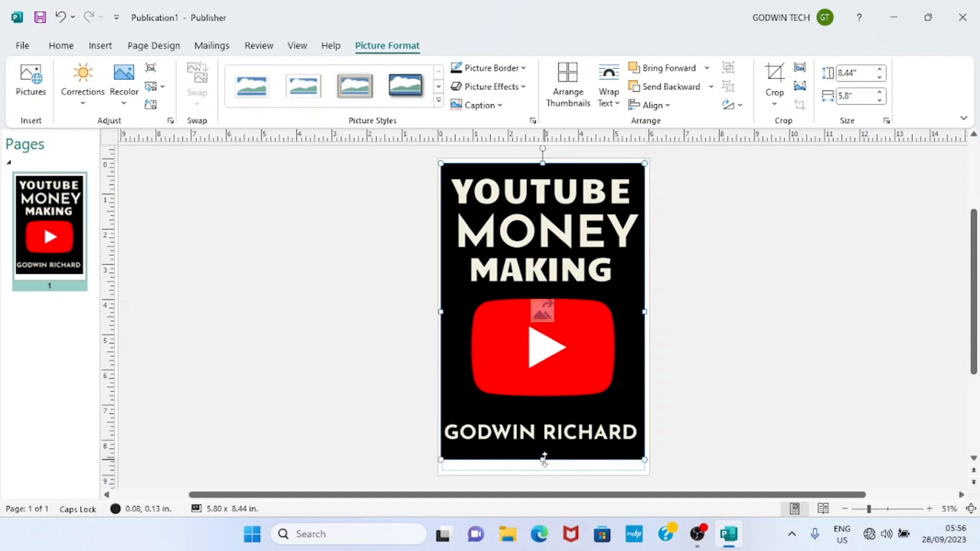
pyautogui.moveTo(543, 461); pyautogui.dragTo(542, 472)
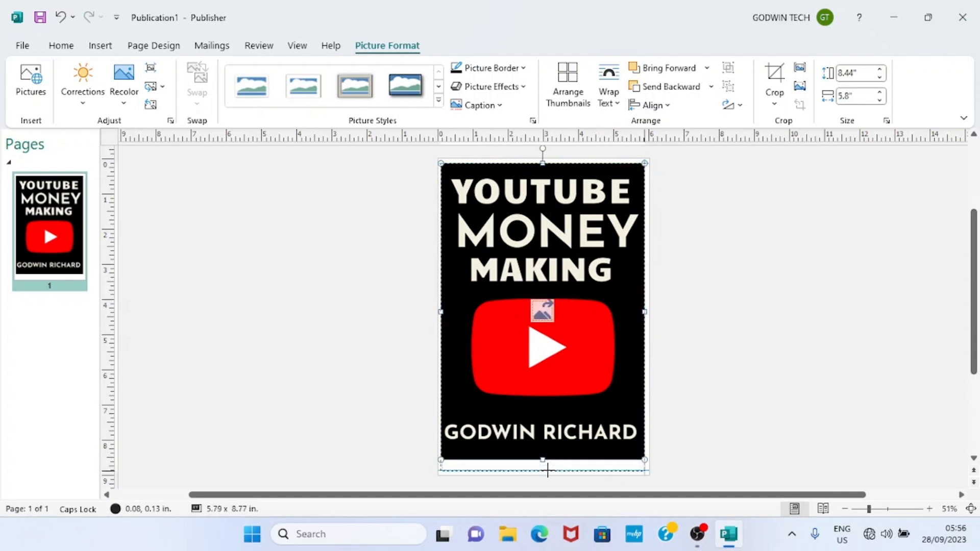
pyautogui.moveTo(542, 459); pyautogui.dragTo(550, 472)
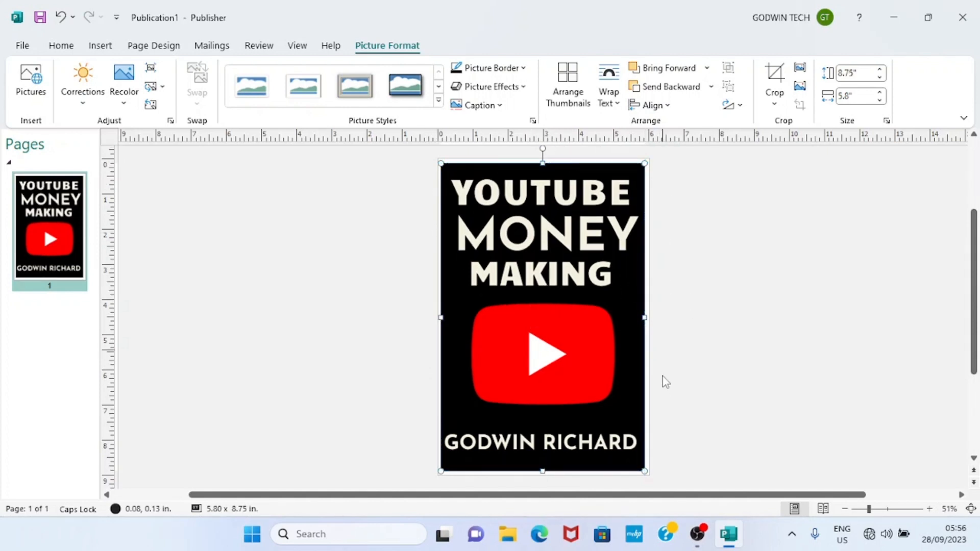
pyautogui.click(695, 412)
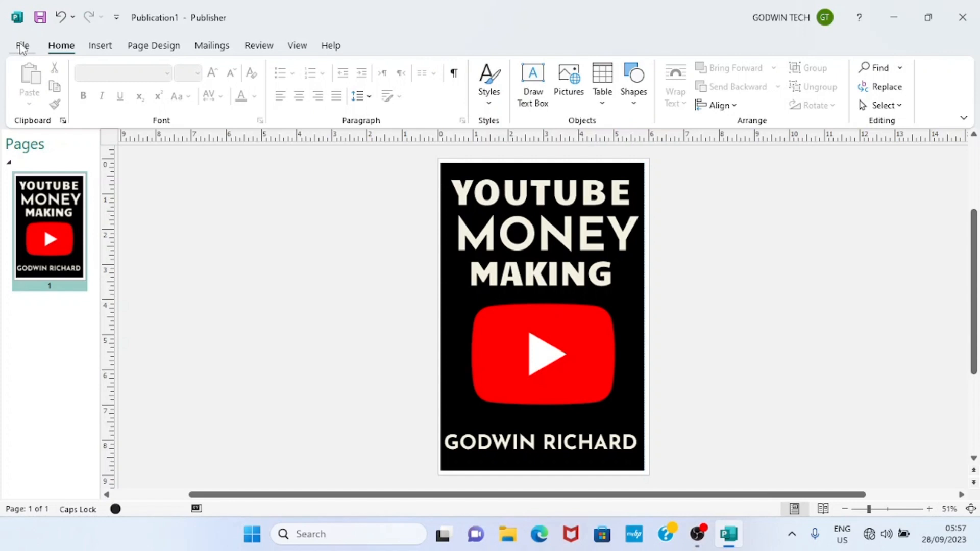
# - Start a Save As copy named CORRECTCOVER with JPEG File Interchange Format as the type
pyautogui.click(22, 46)
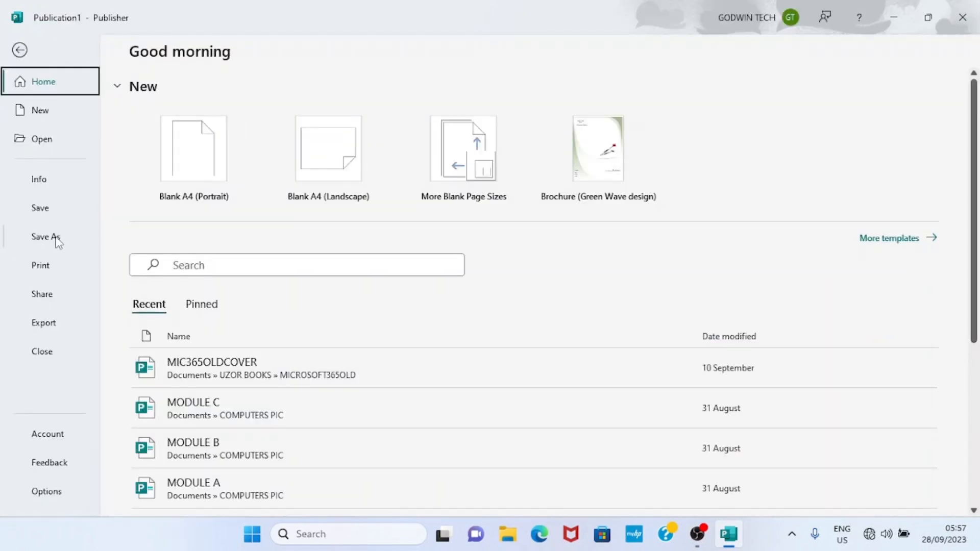
pyautogui.click(45, 236)
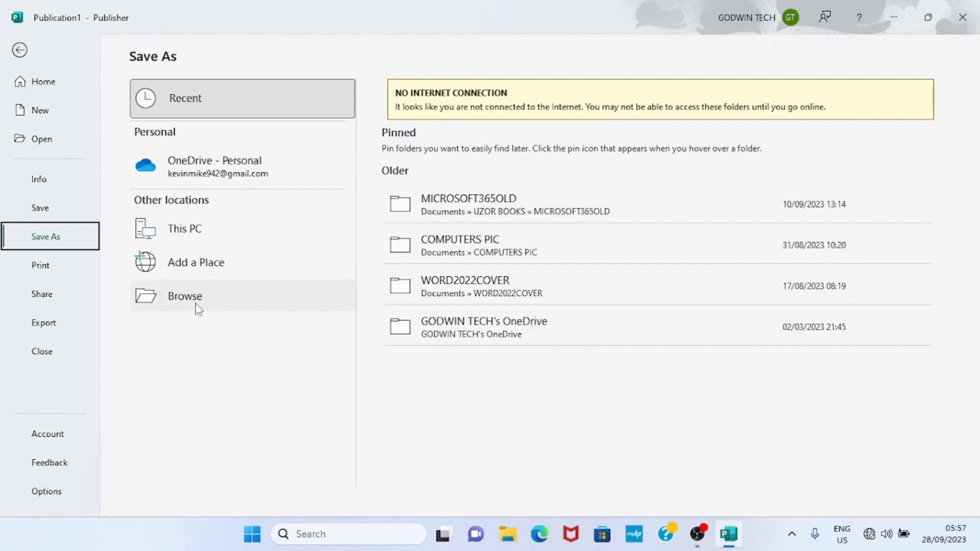
pyautogui.click(184, 296)
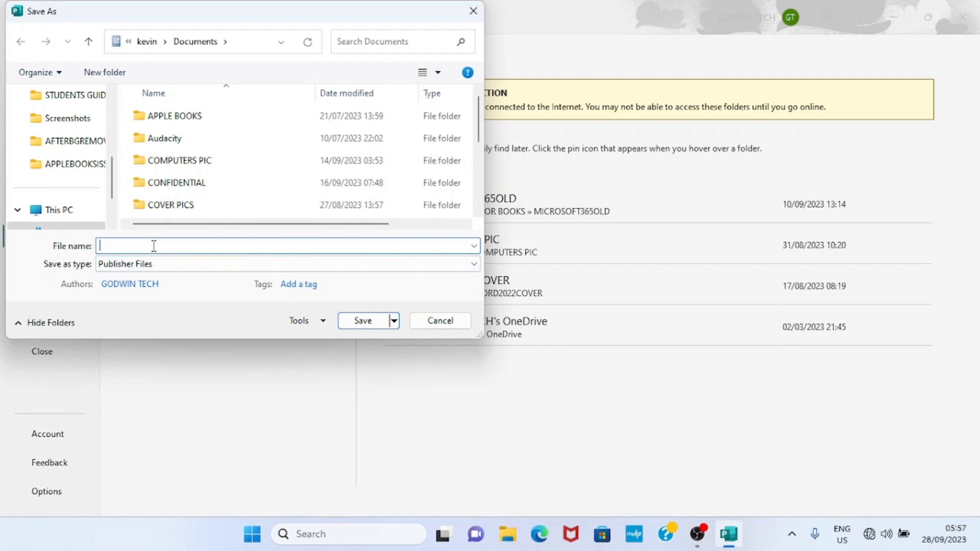
pyautogui.write('C')
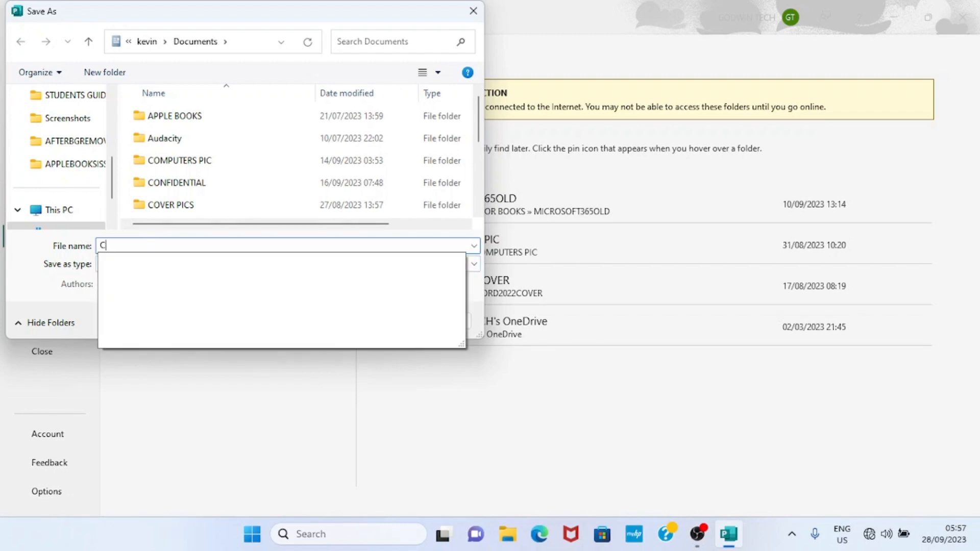
pyautogui.write('ORRECTCOVER')
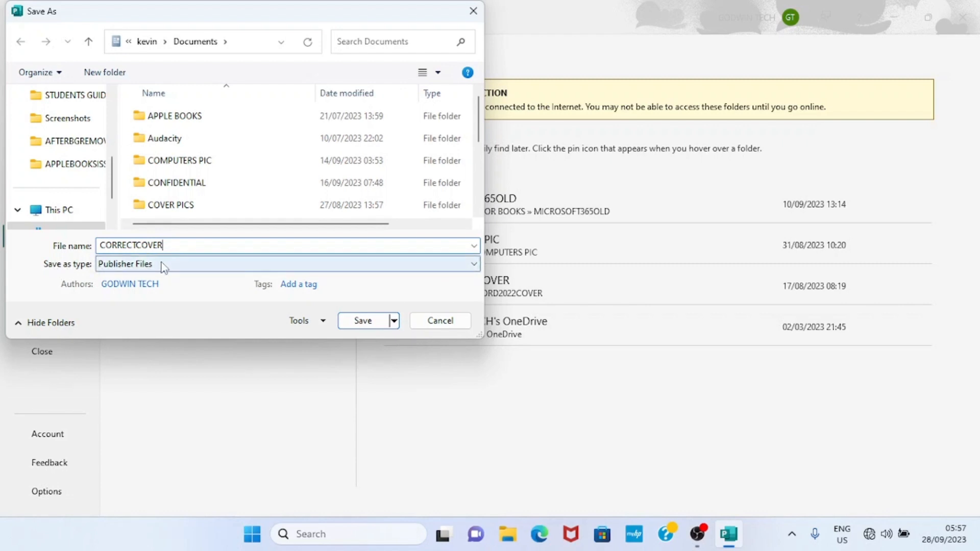
pyautogui.click(471, 265)
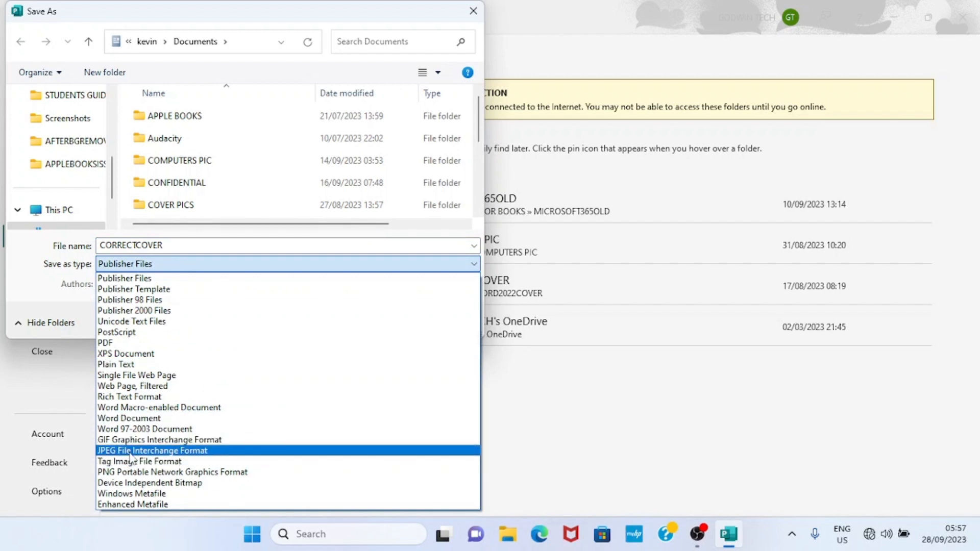
pyautogui.click(151, 450)
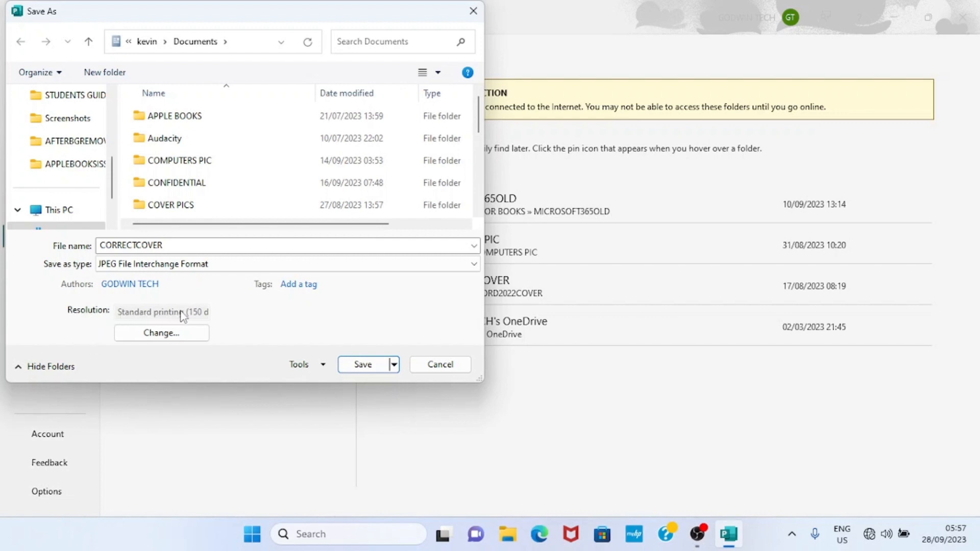
pyautogui.moveTo(207, 316)
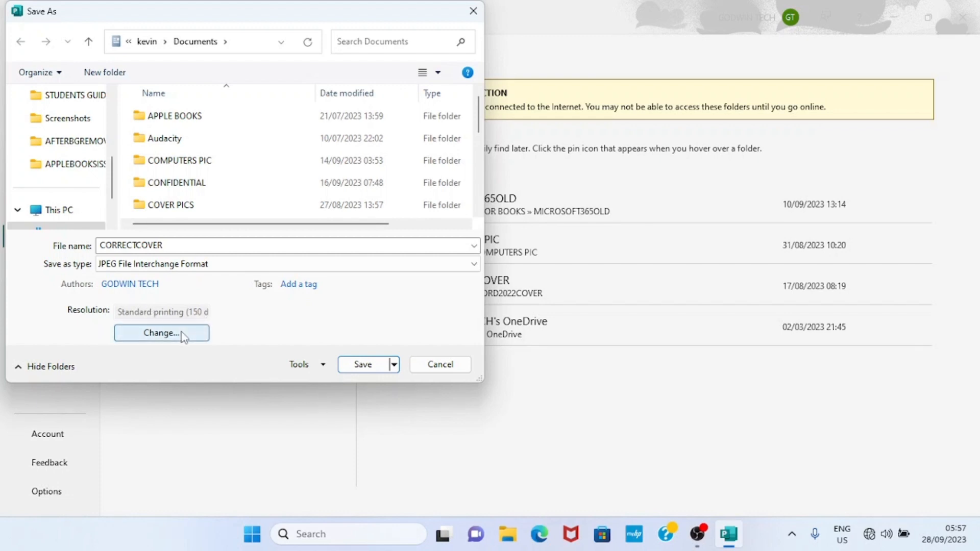
# - Set the JPEG resolution to High quality printing (300 dpi) and save CORRECTCOVER
pyautogui.click(161, 333)
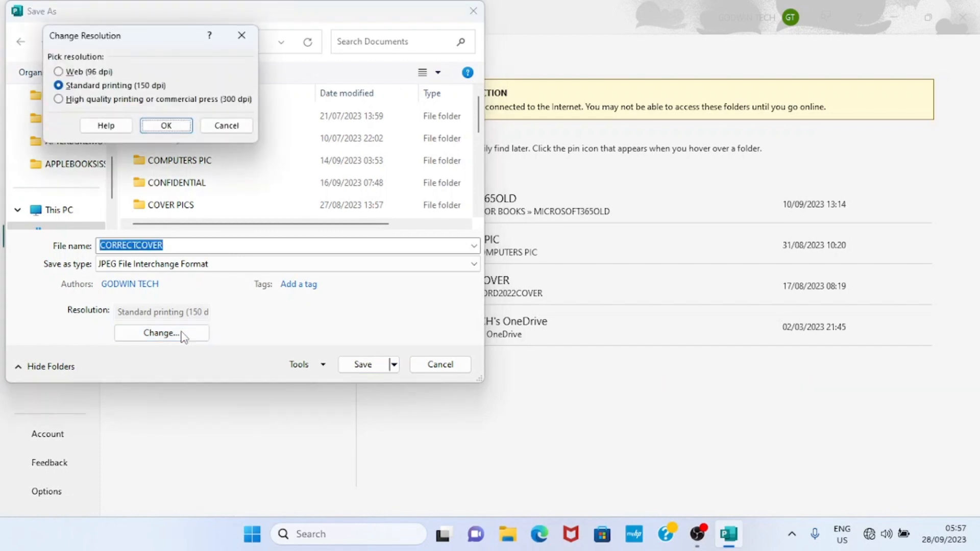
pyautogui.moveTo(73, 75)
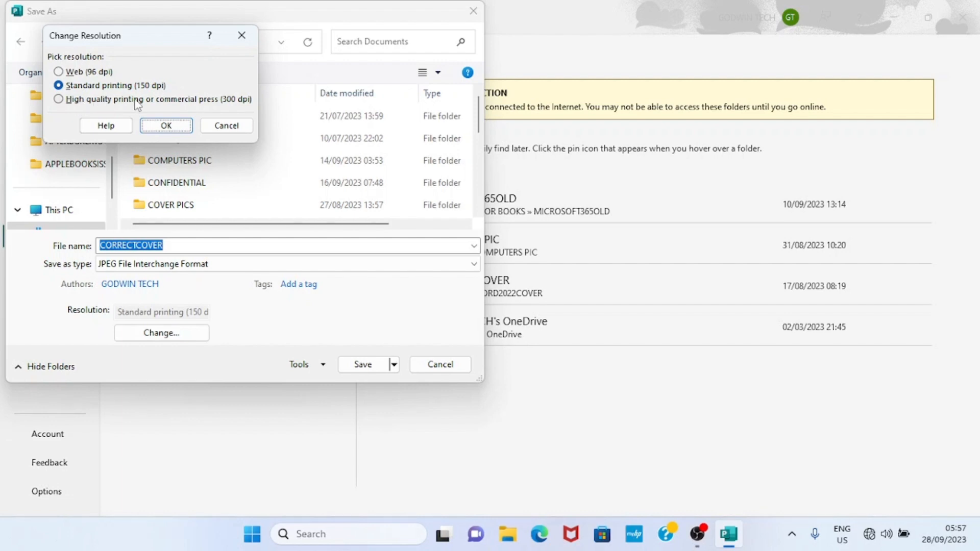
pyautogui.moveTo(209, 102)
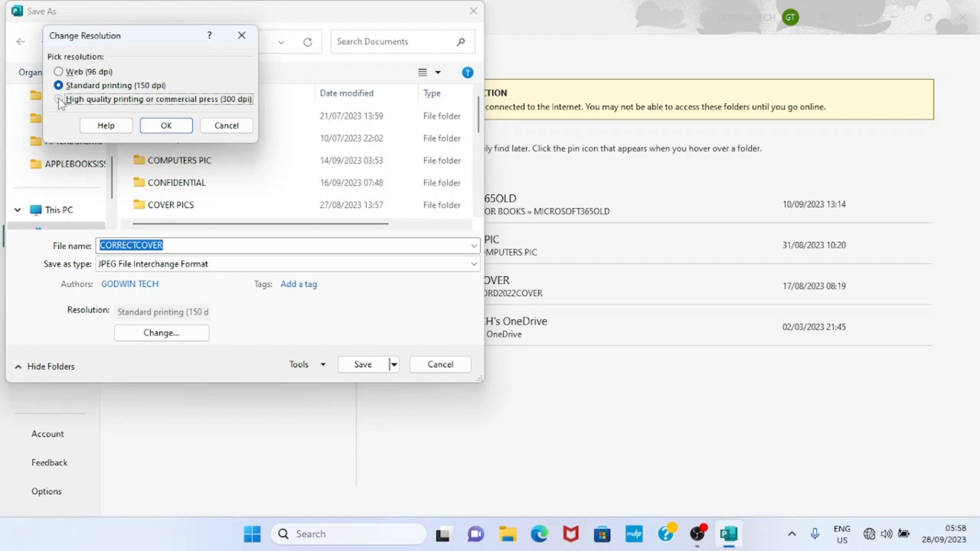
pyautogui.click(60, 99)
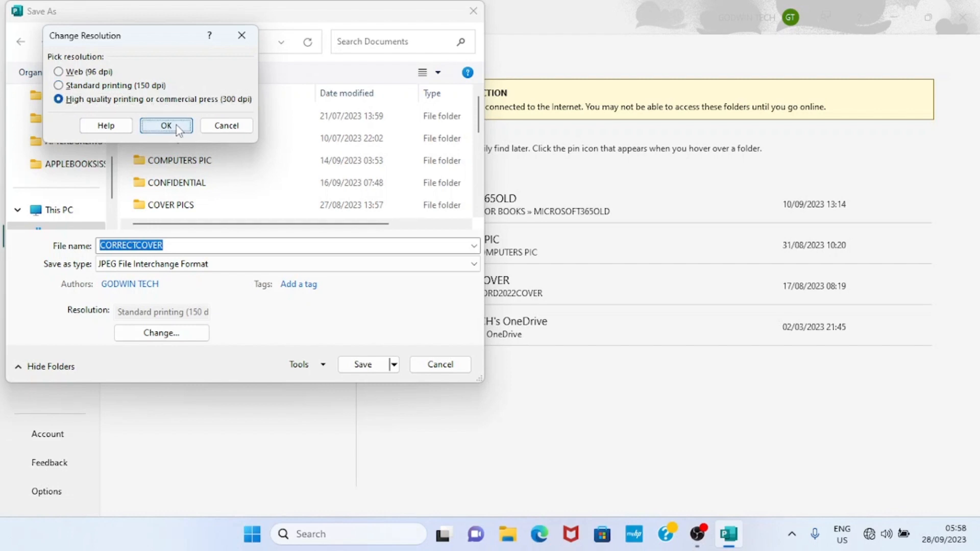
pyautogui.click(165, 126)
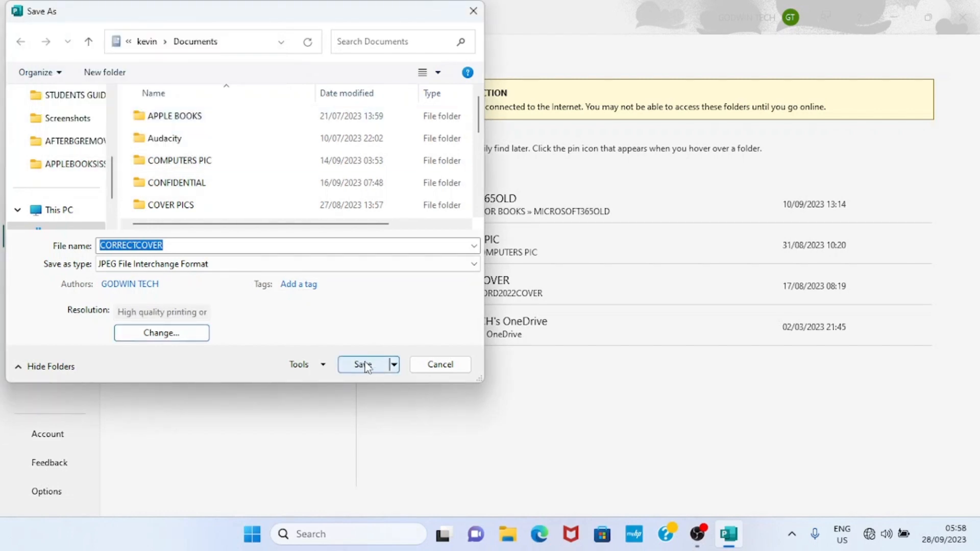
pyautogui.click(364, 364)
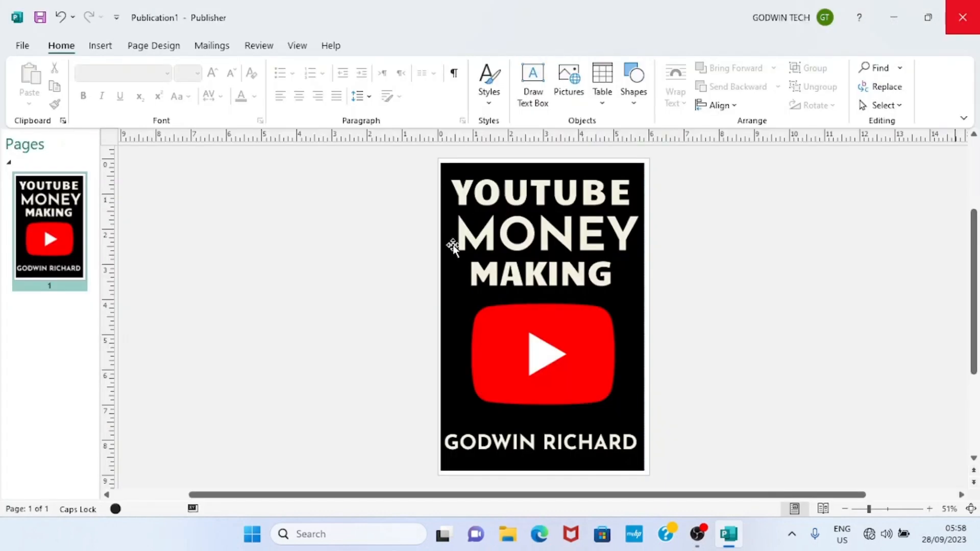
pyautogui.moveTo(393, 286)
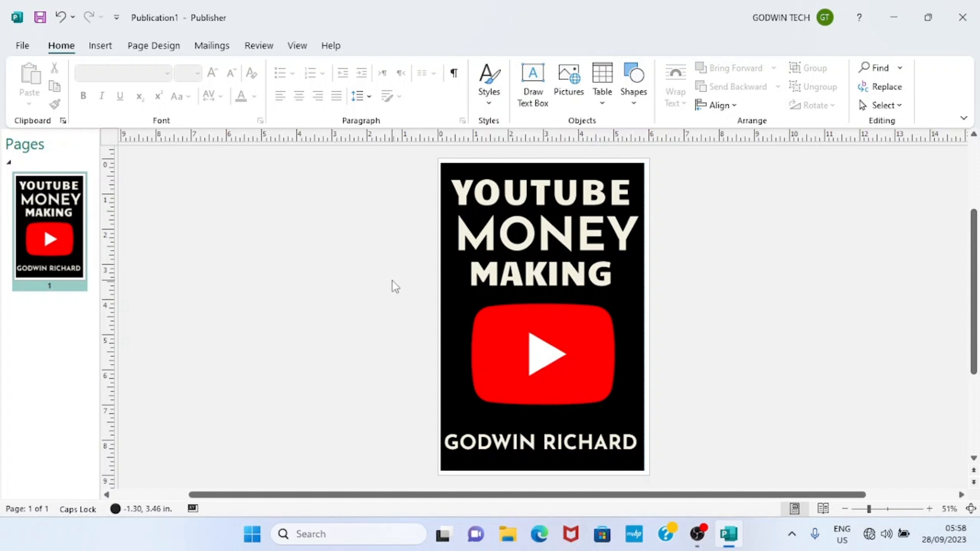
pyautogui.moveTo(874, 6)
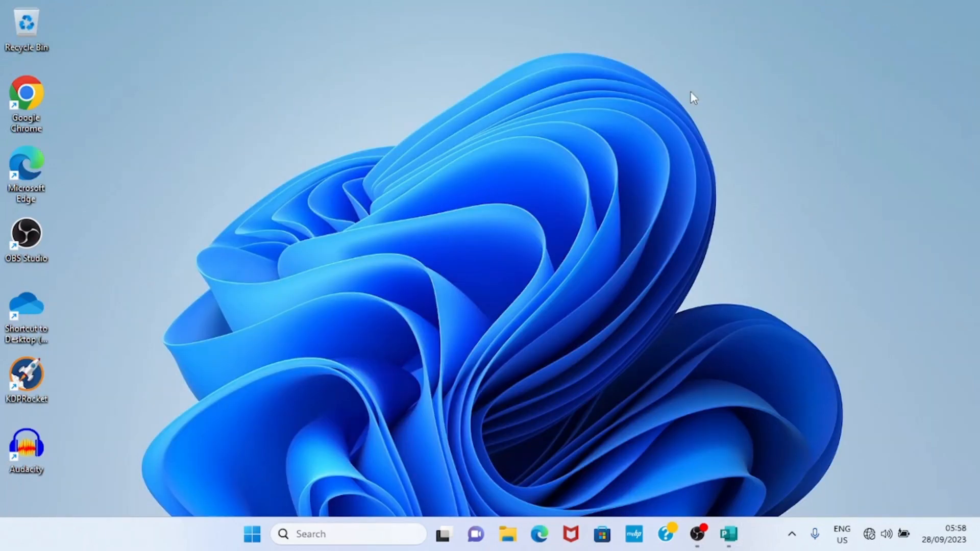
pyautogui.moveTo(614, 191)
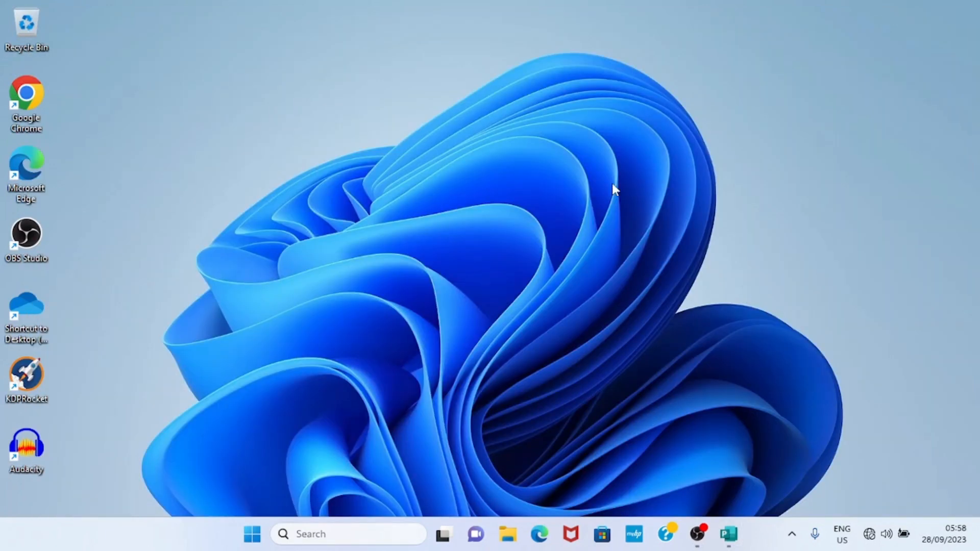